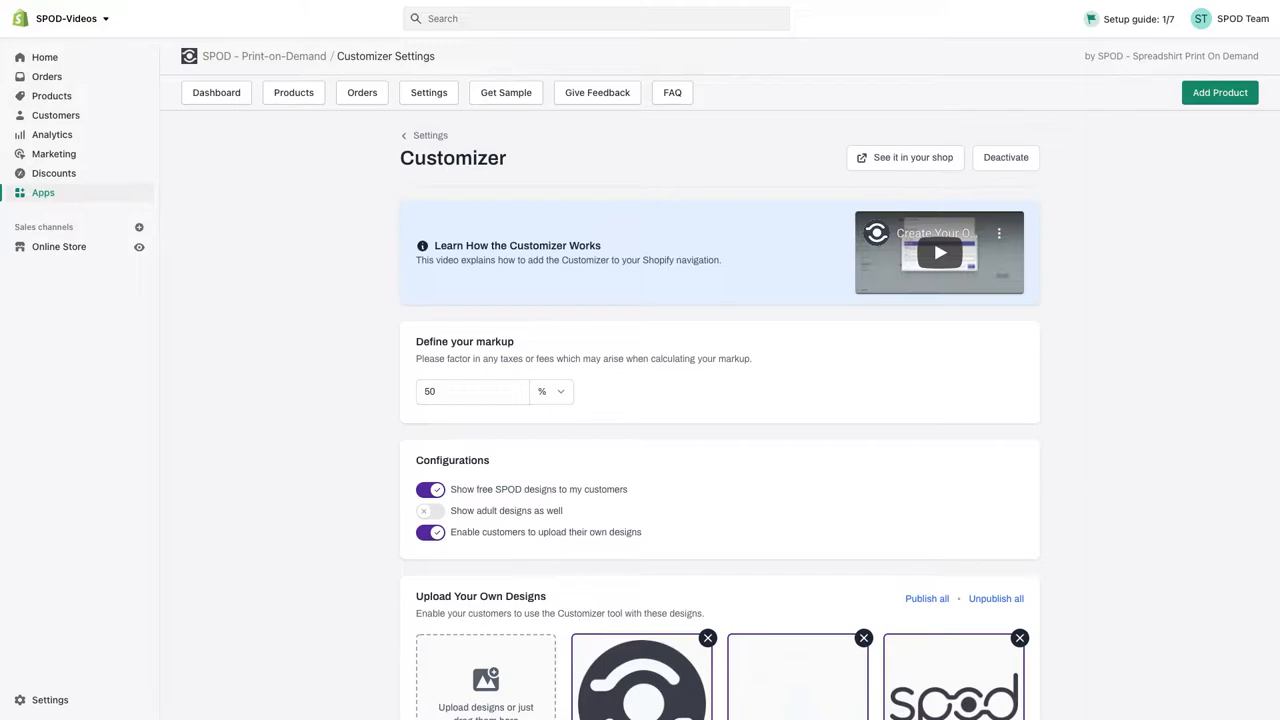
Preview the Customizer in the shop, then browse and close the T-shirt and hoodie catalogue.
left_click(903, 157)
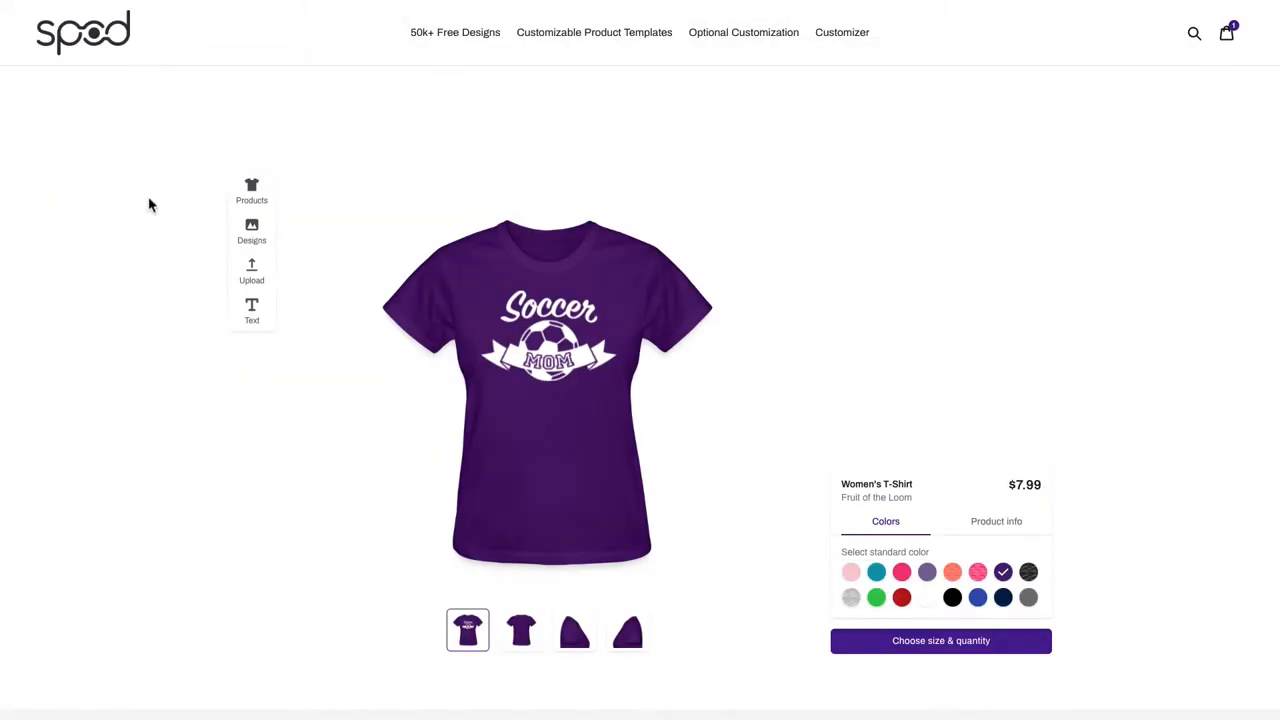
left_click(251, 190)
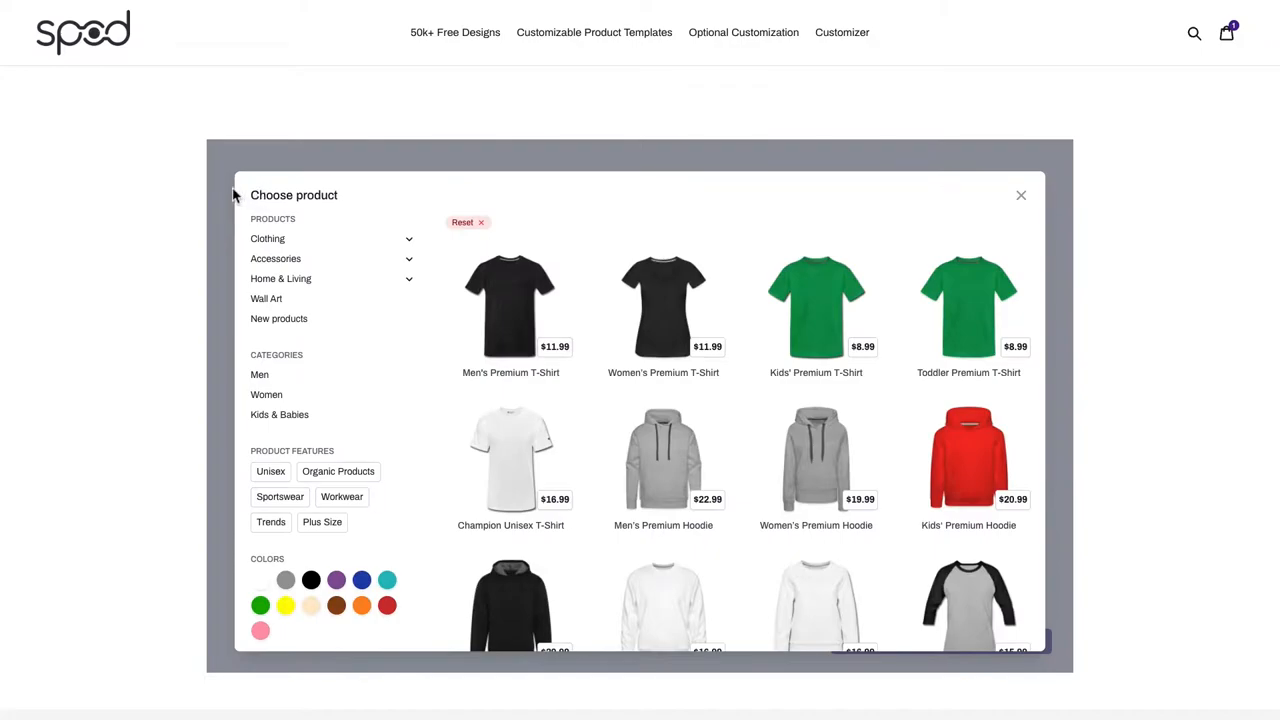
left_click(663, 305)
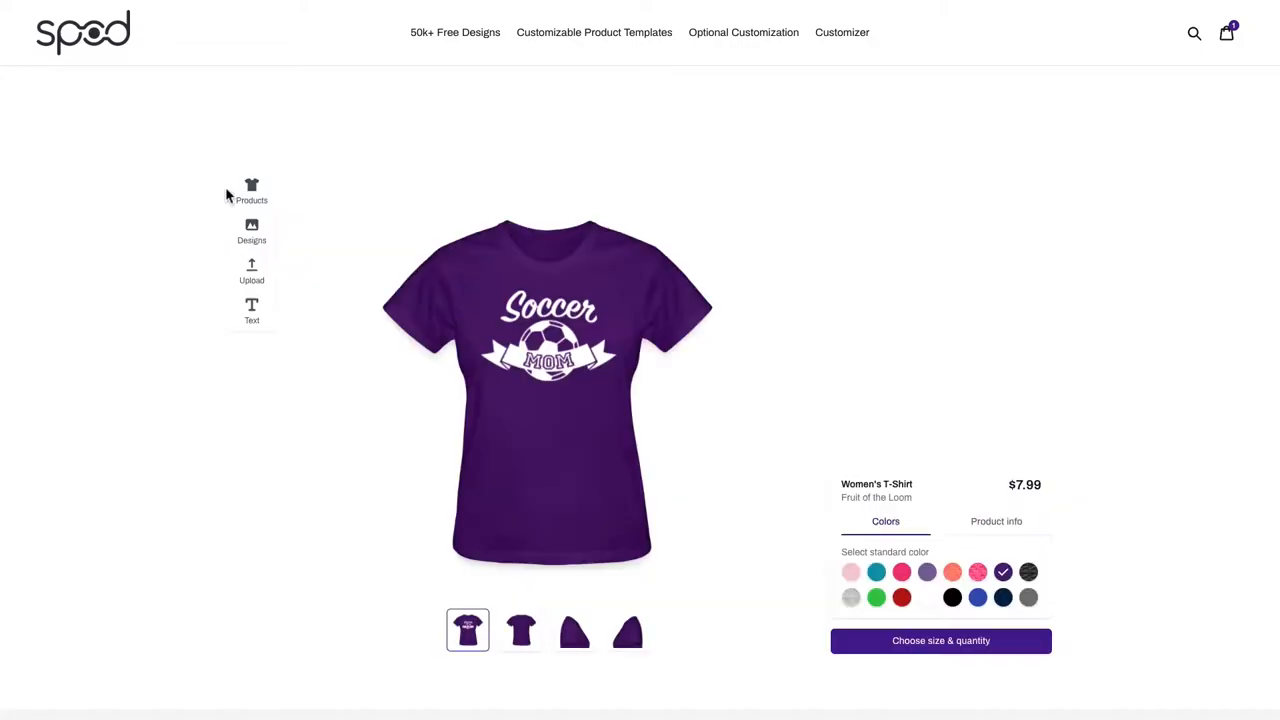
left_click(251, 230)
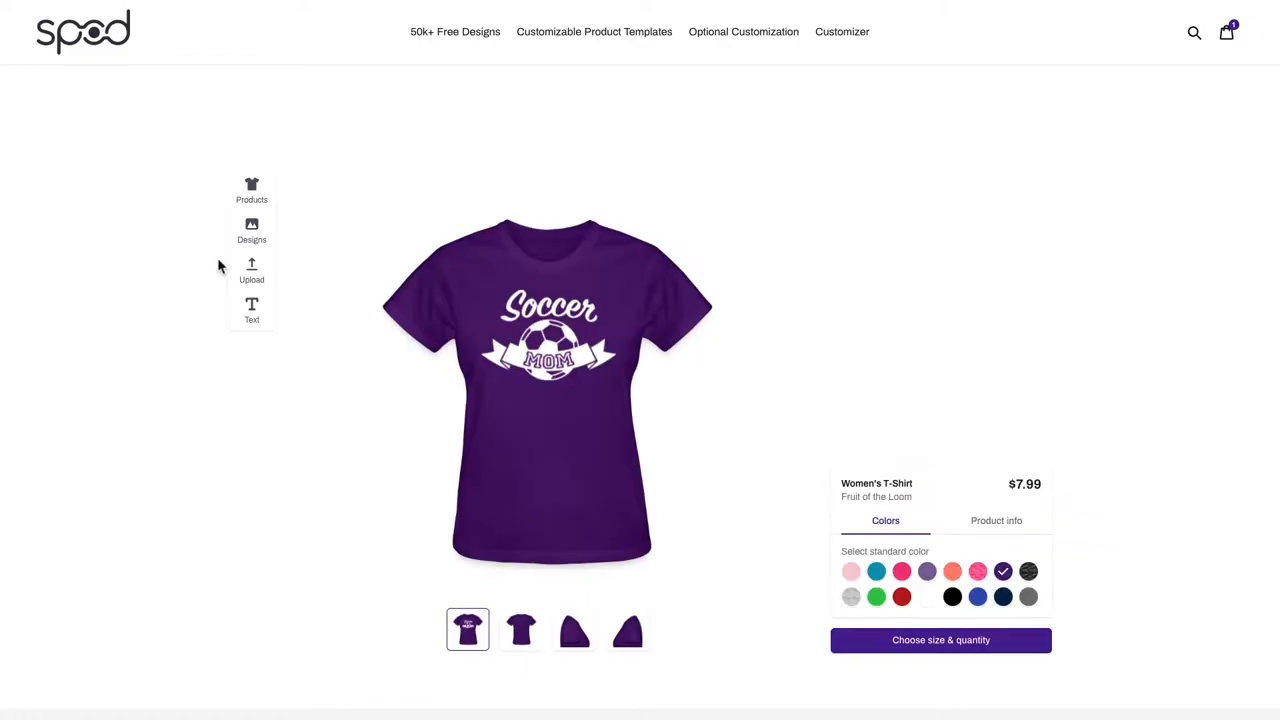
mouse_move(251, 270)
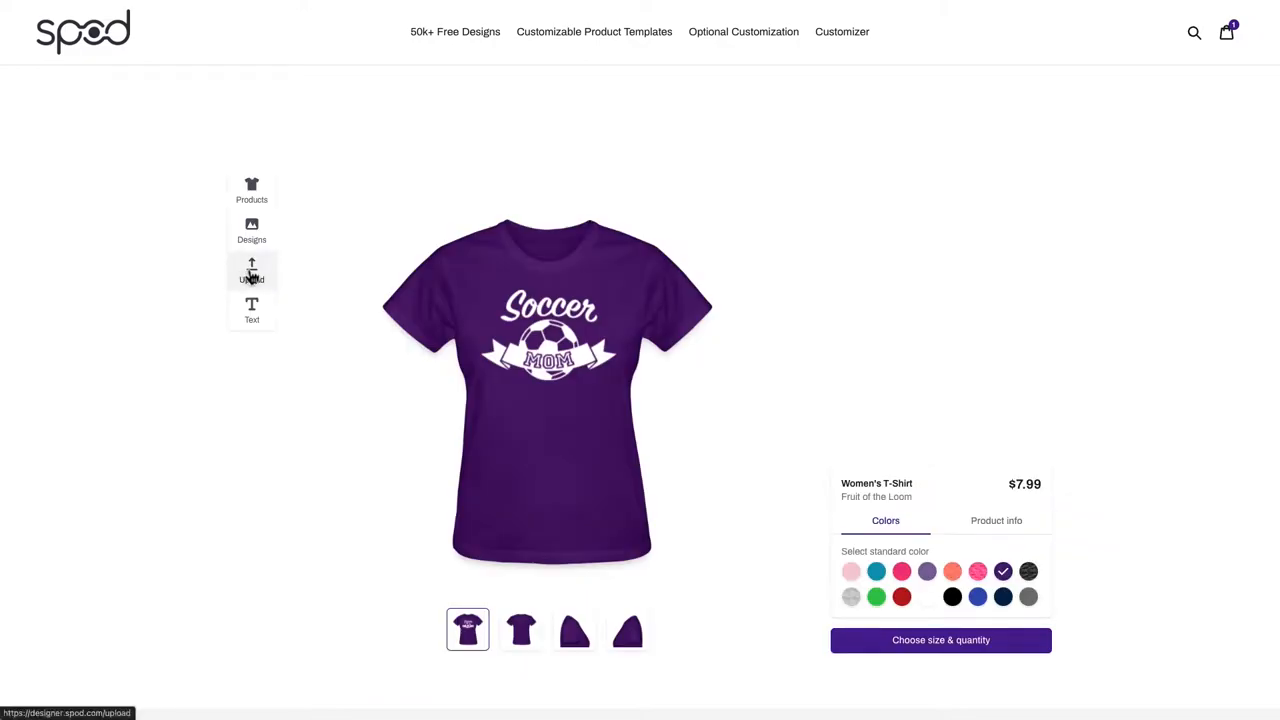
Add the name 'Helga' as text above the Soccer Mom design.
left_click(251, 270)
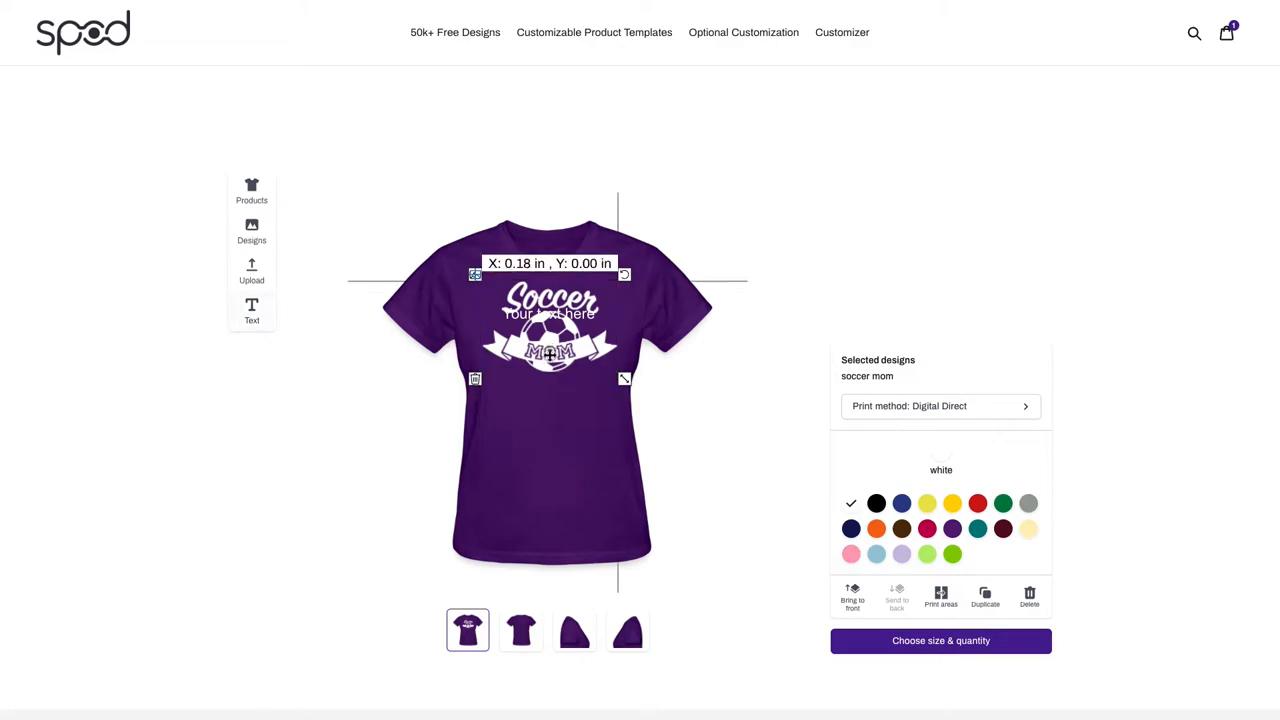
type("He")
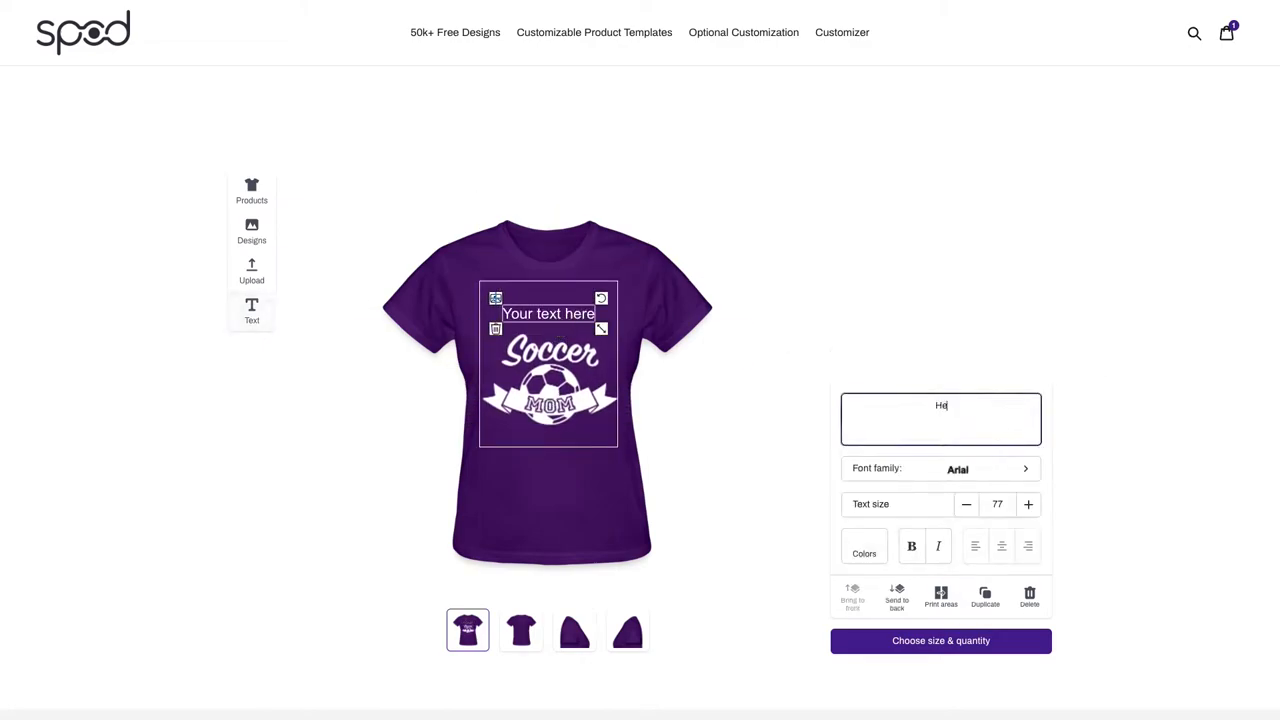
left_click(958, 468)
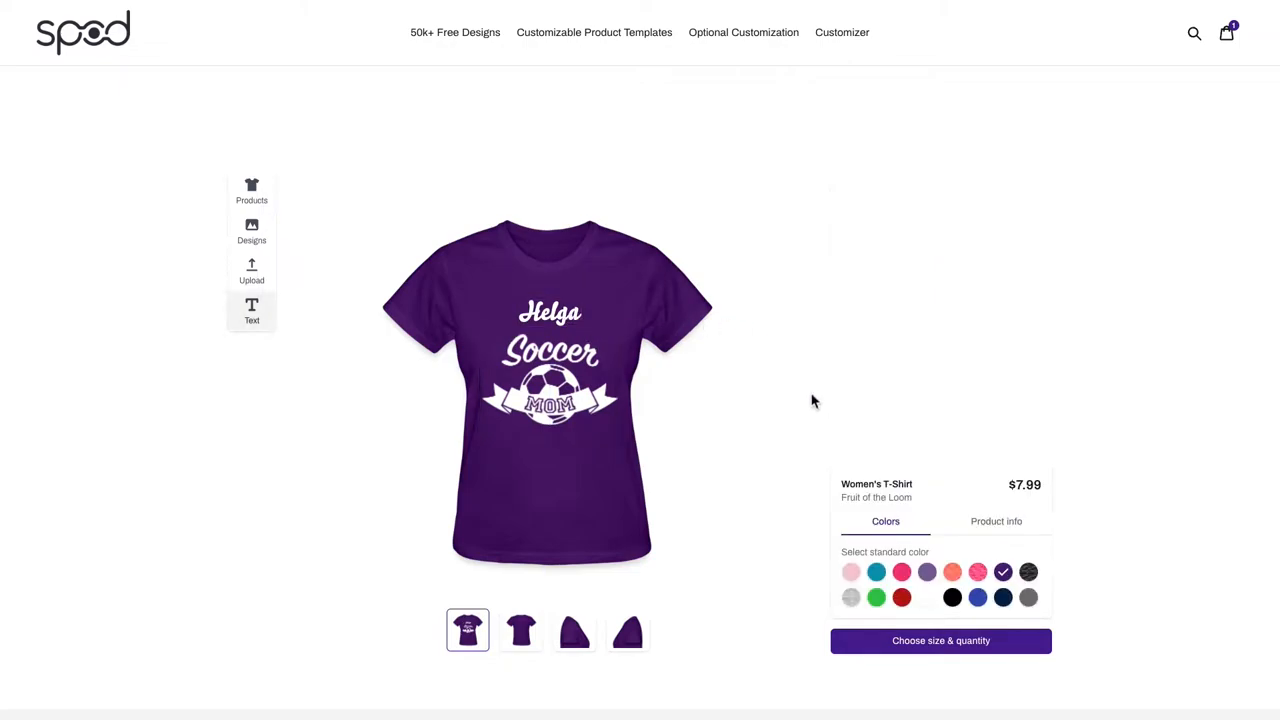
Add the purple size S Helga shirt ($7.99) to the cart, then reopen it for editing.
left_click(1226, 32)
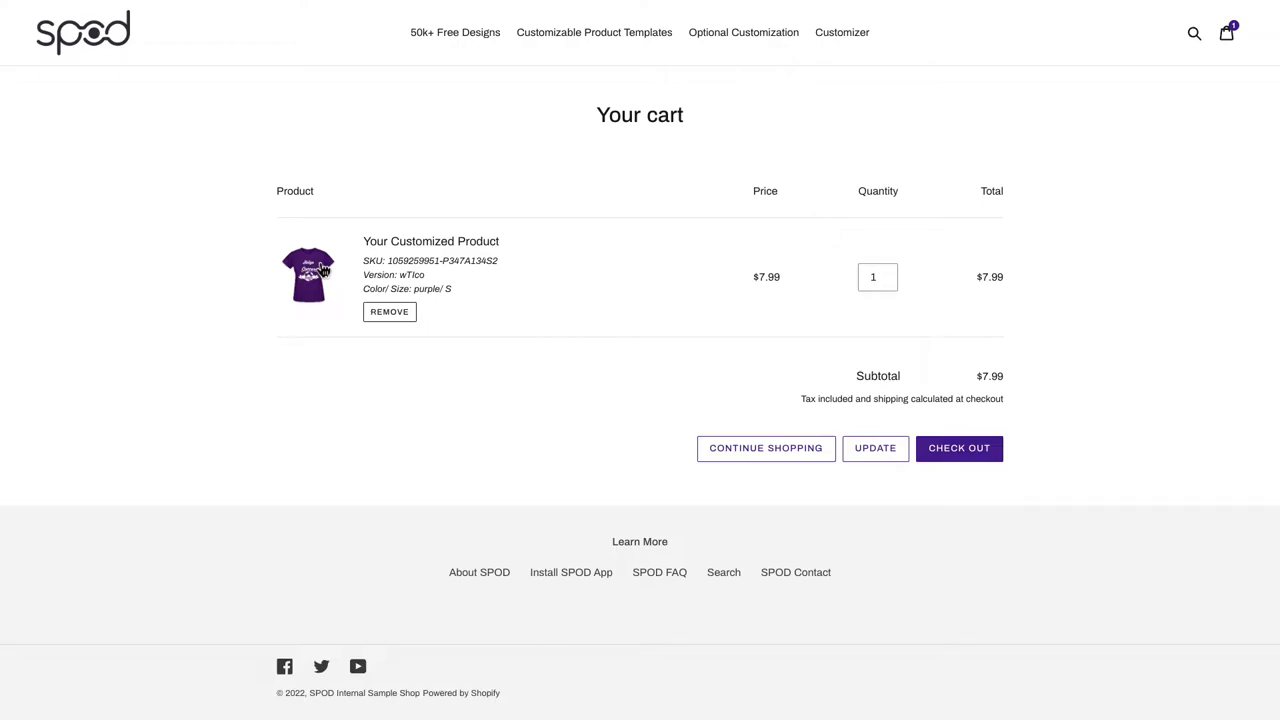
left_click(308, 276)
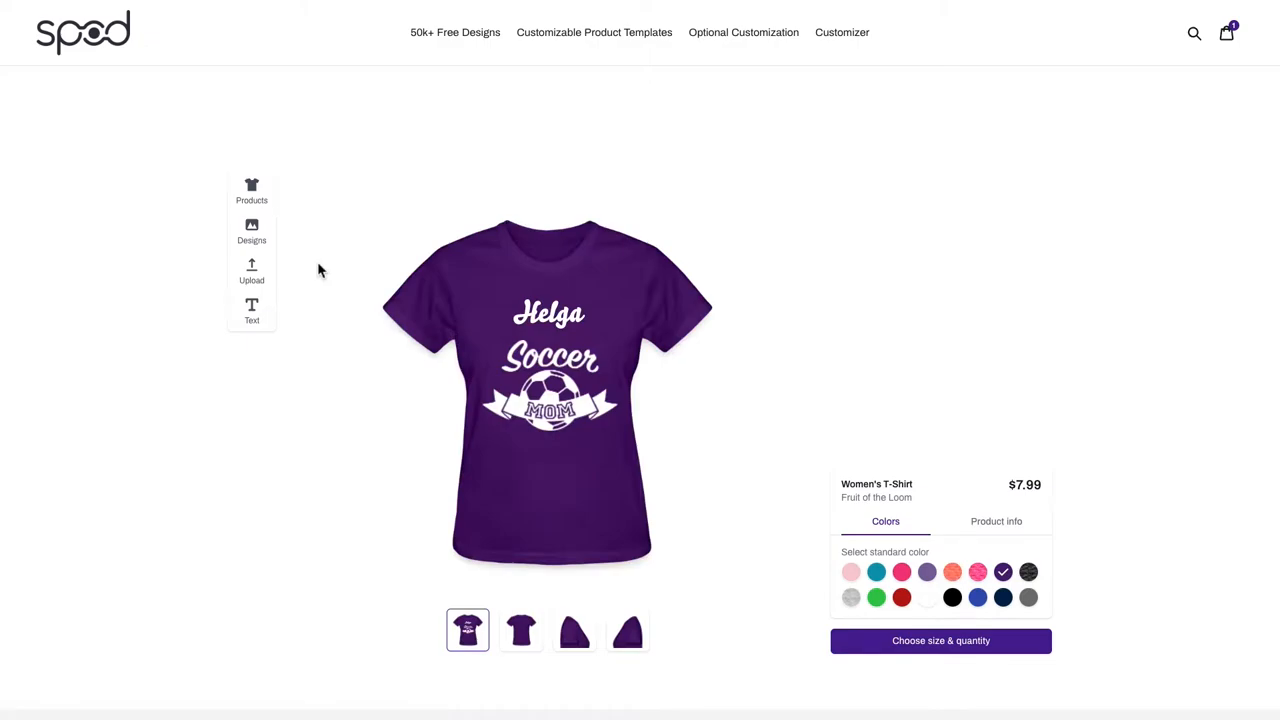
left_click(594, 32)
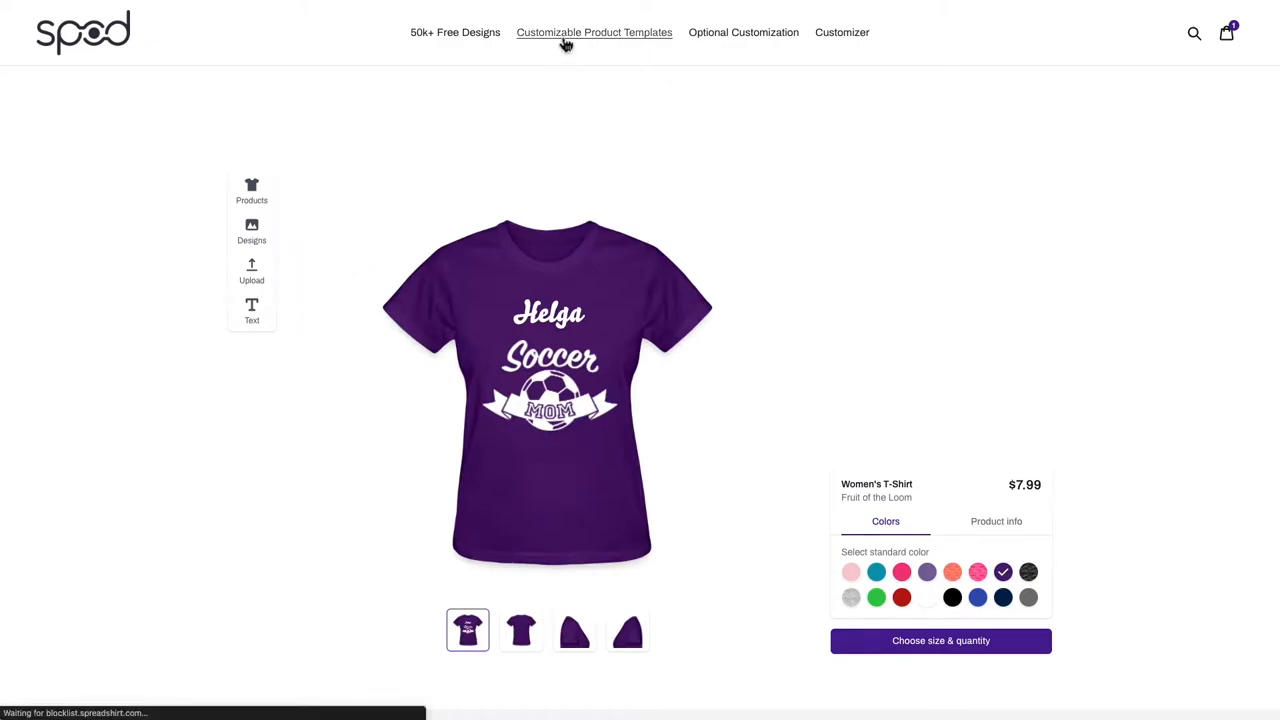
Open Customizable Product Templates and scroll to the grey 'I ♥ Your Text Here' T-shirt.
left_click(594, 32)
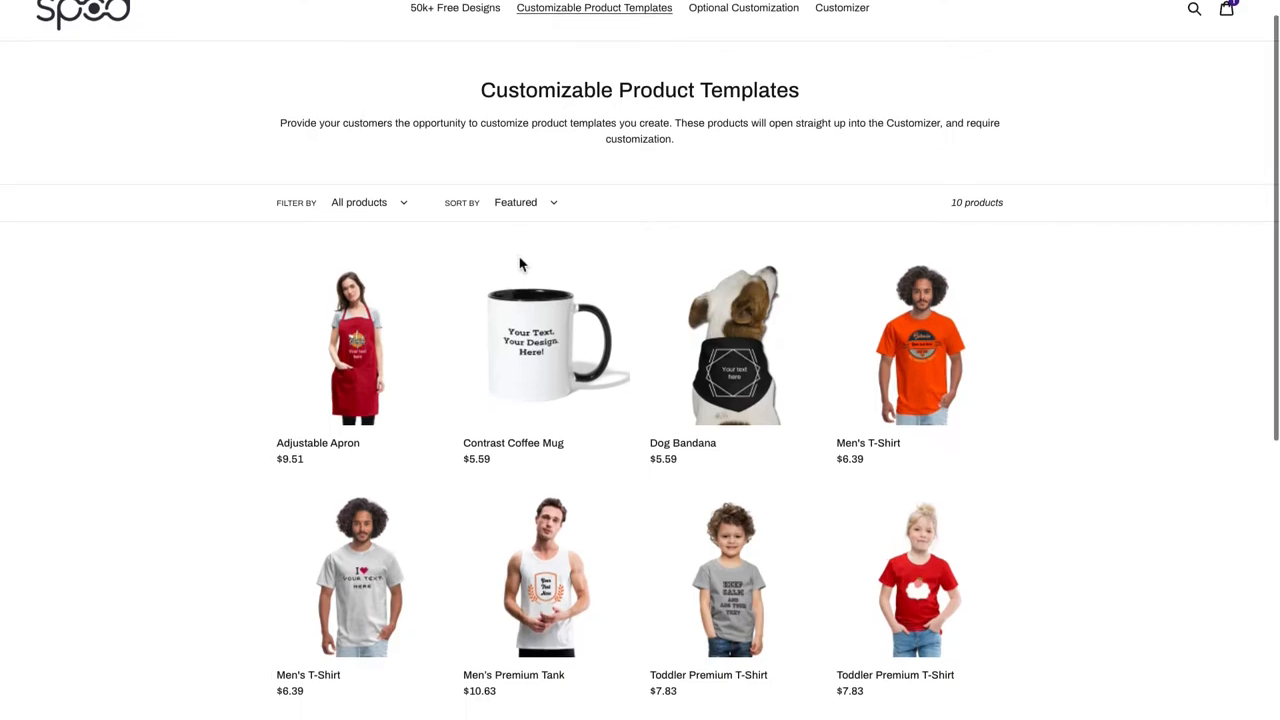
scroll("down", 3)
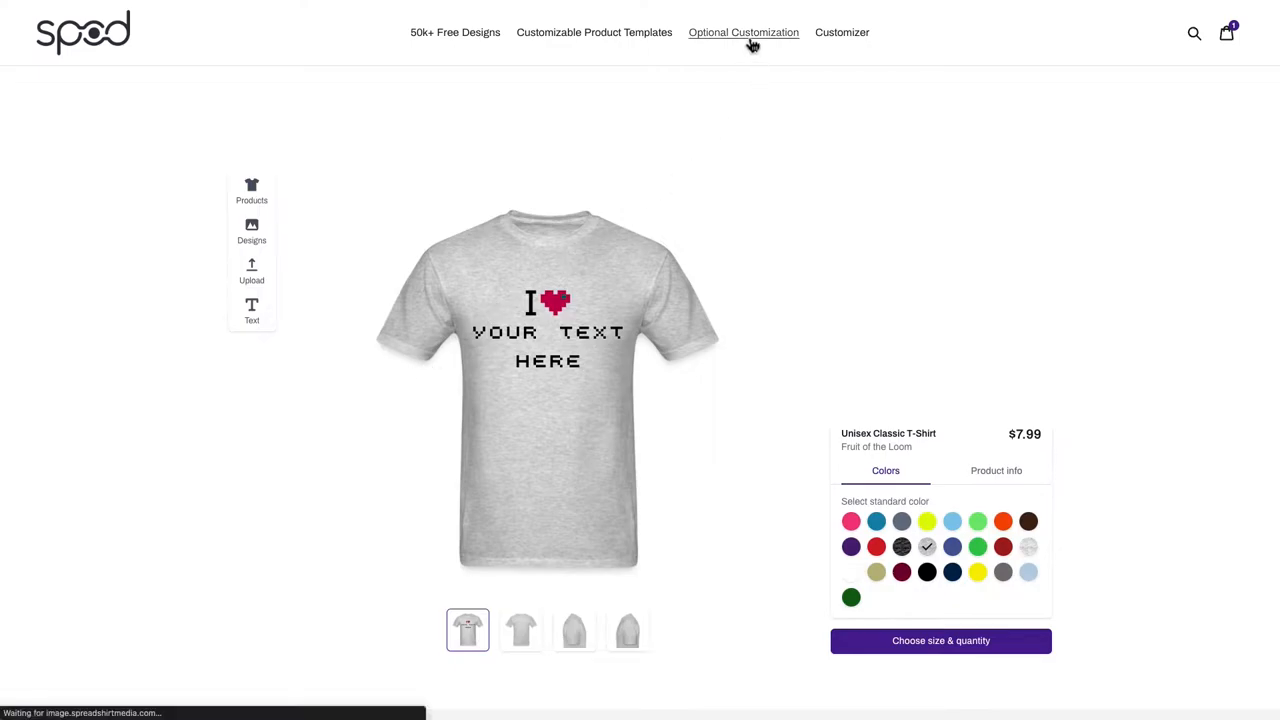
Open the purple Women's T-Shirt from Optional Customization in the Customizer.
left_click(743, 32)
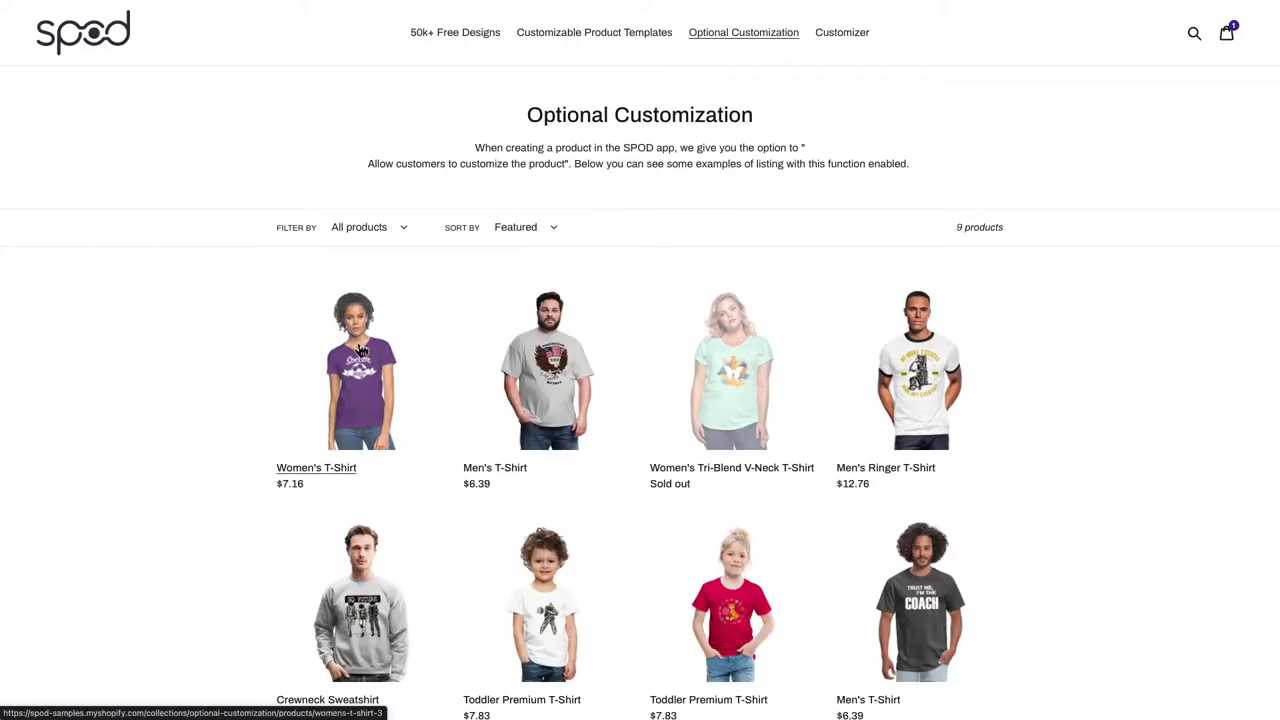
left_click(352, 368)
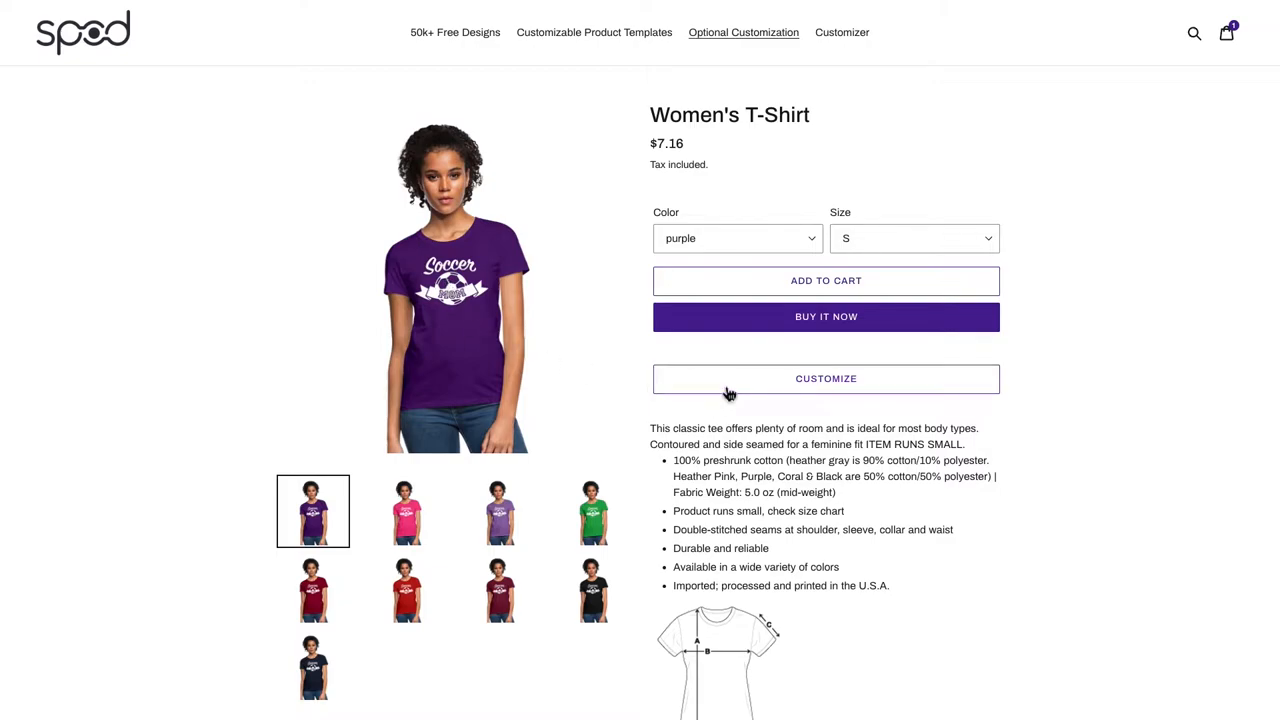
left_click(826, 378)
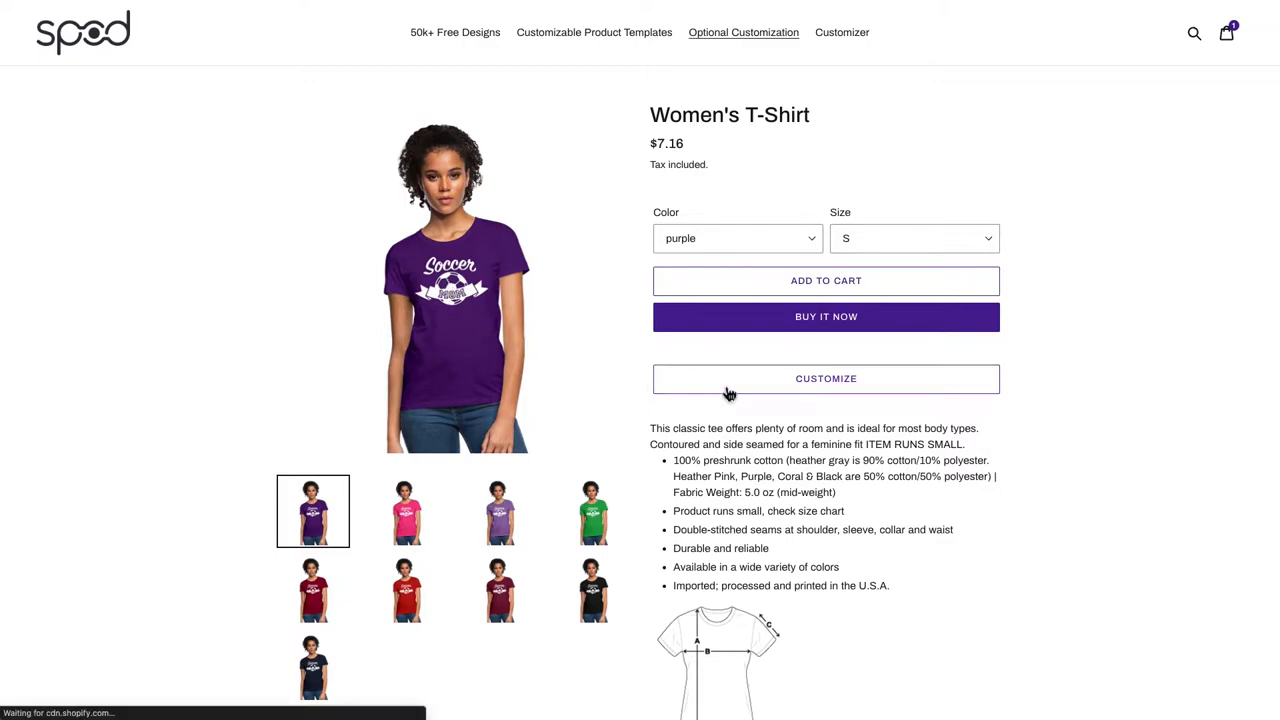
left_click(826, 378)
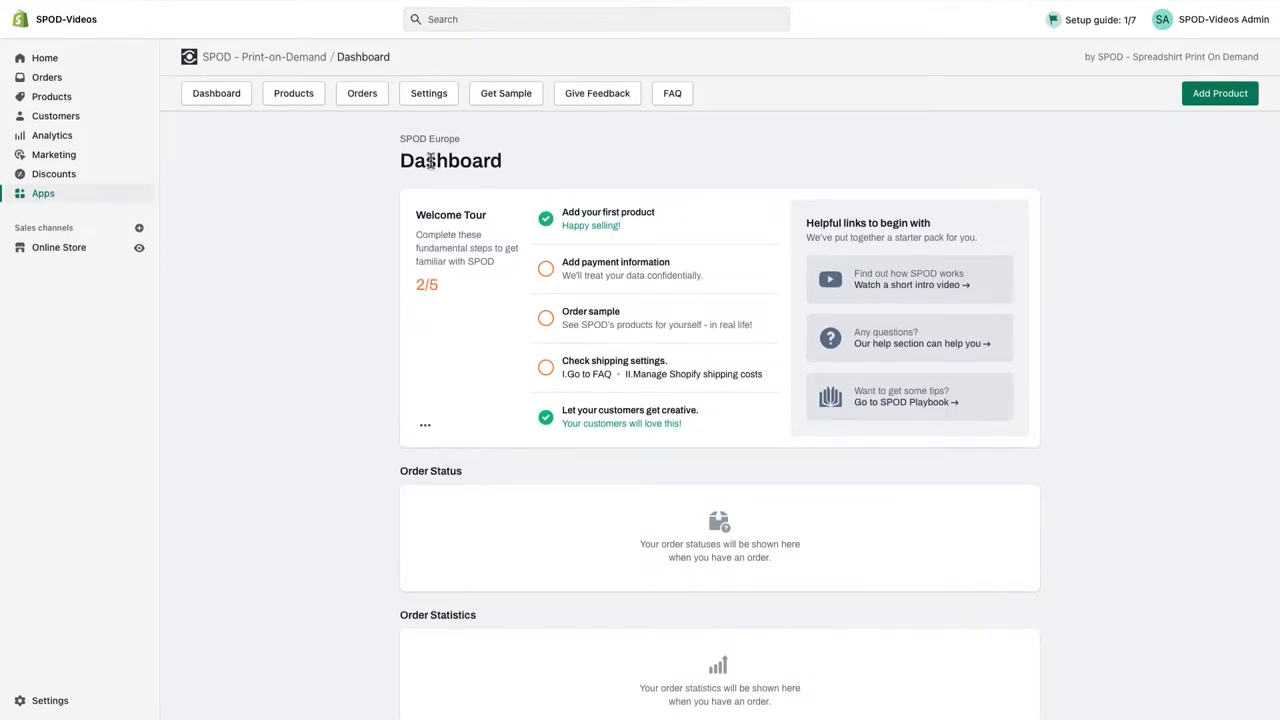
Open SPOD Settings and go to Manage Customizer.
left_click(428, 92)
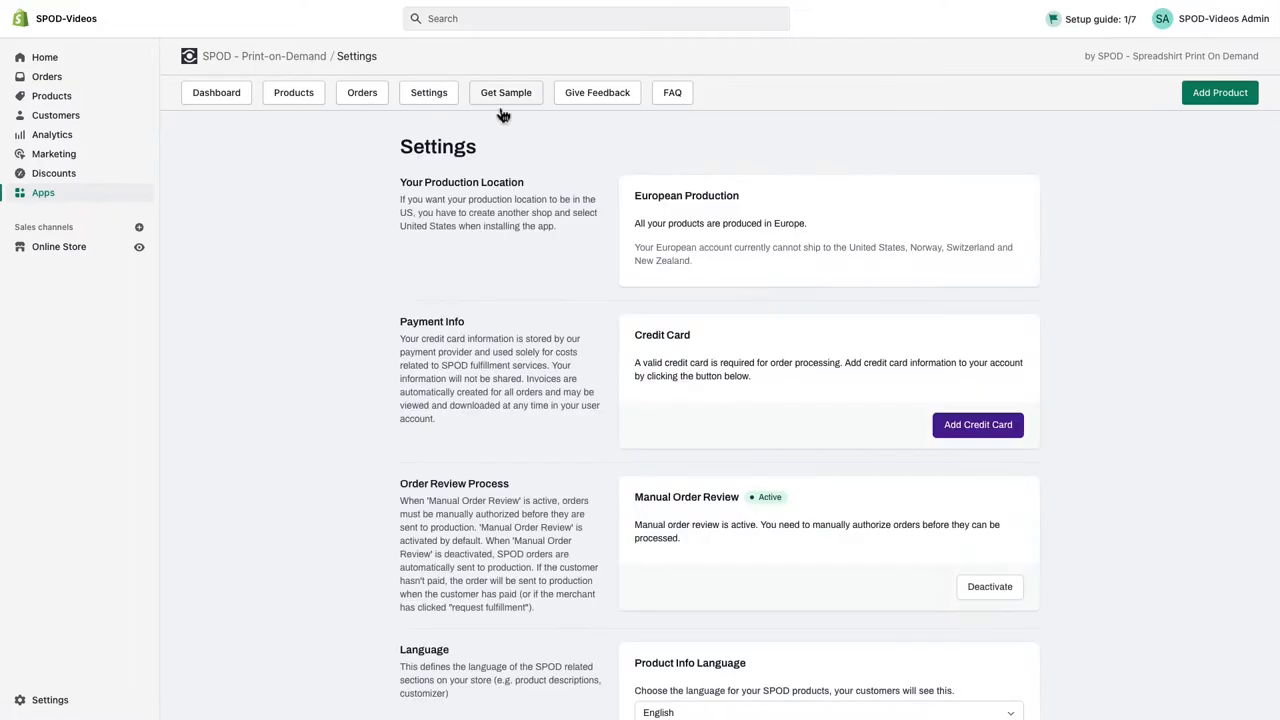
scroll("down", 3)
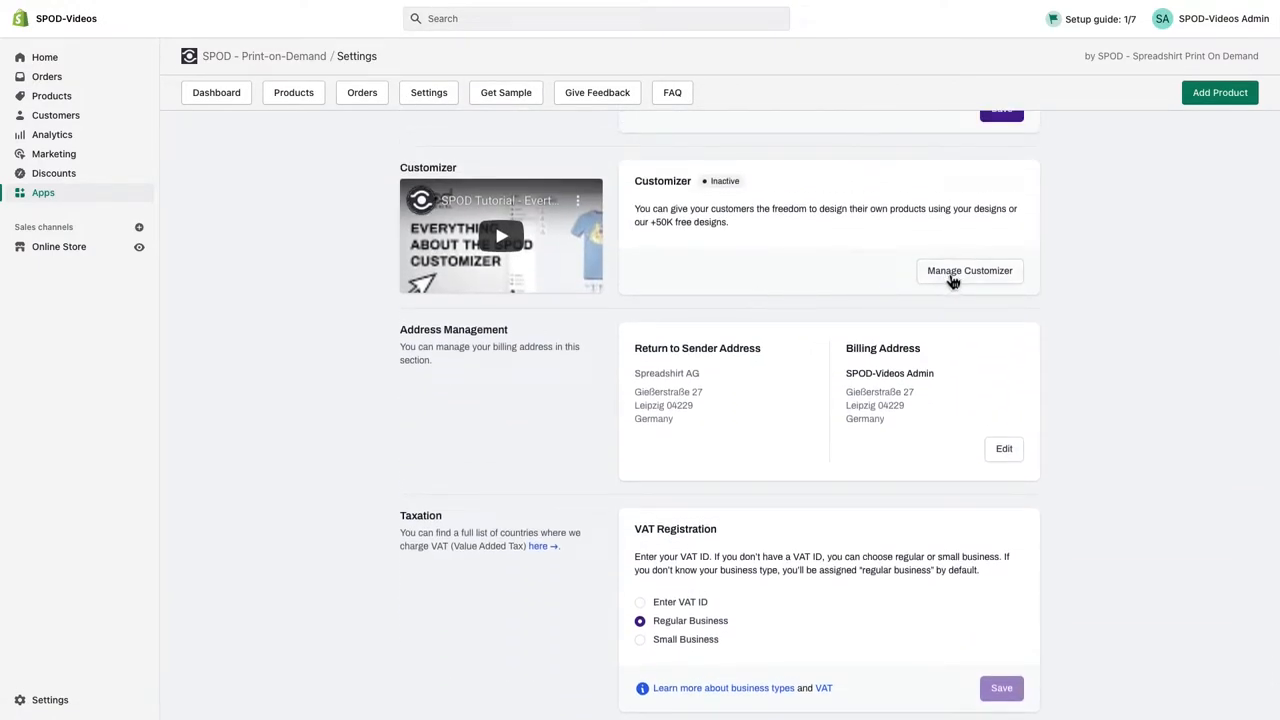
left_click(968, 270)
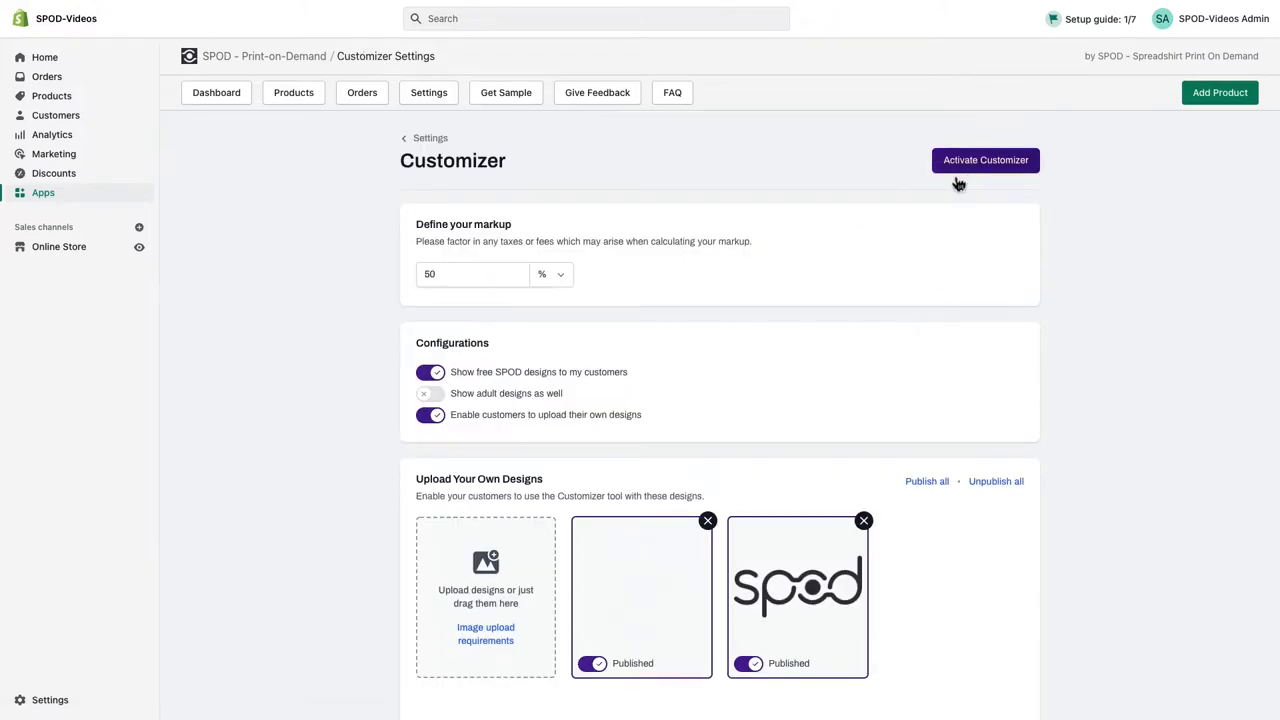
Set a 50% markup with free designs and uploads on and adult designs off.
left_click(550, 274)
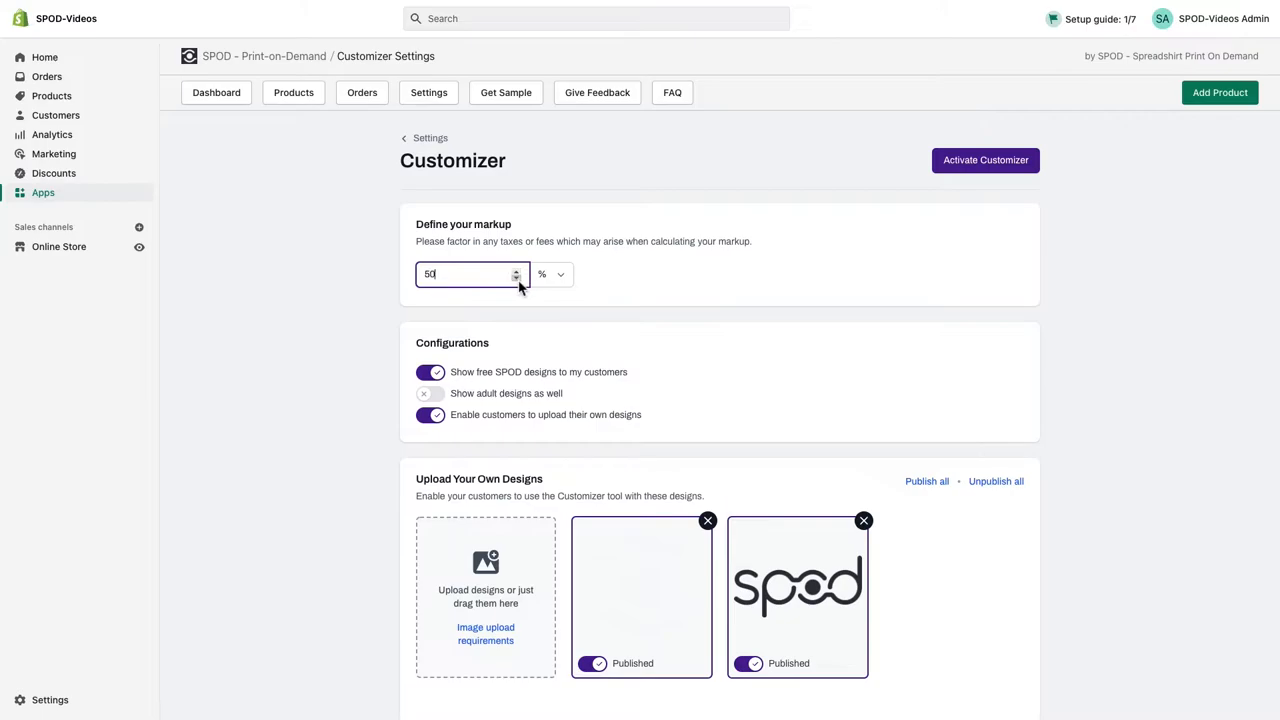
mouse_move(510, 346)
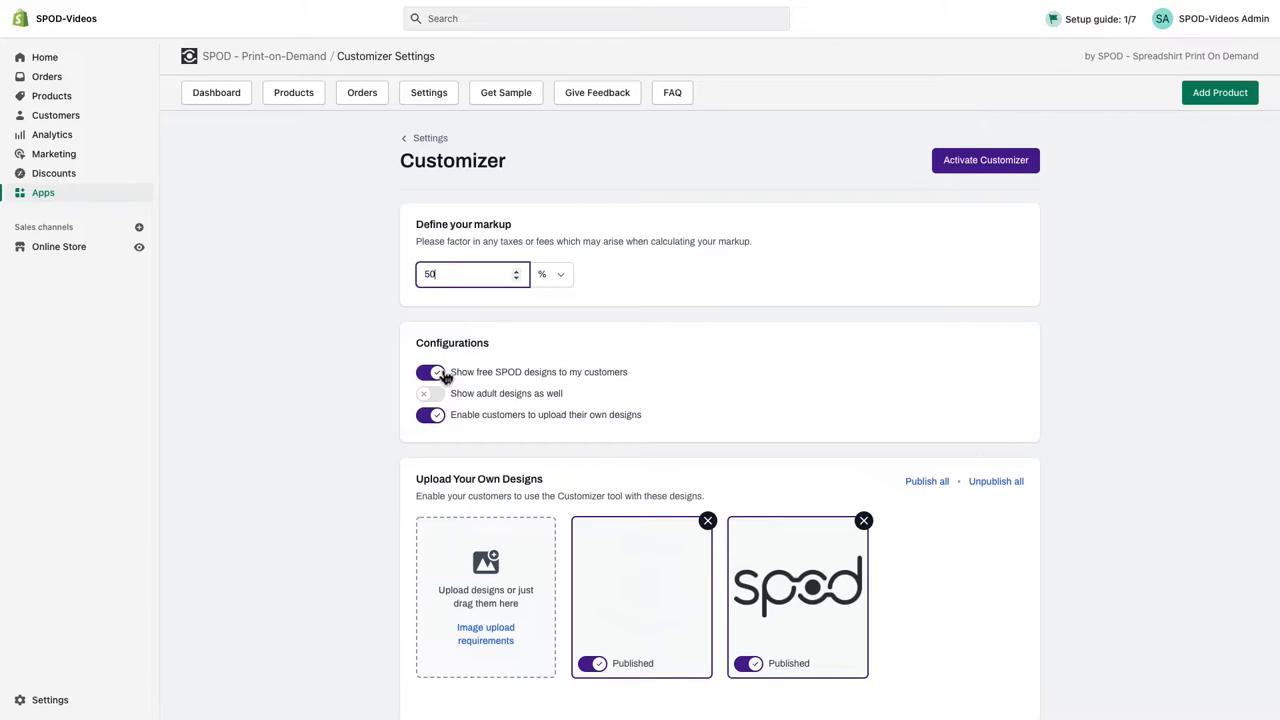
mouse_move(468, 362)
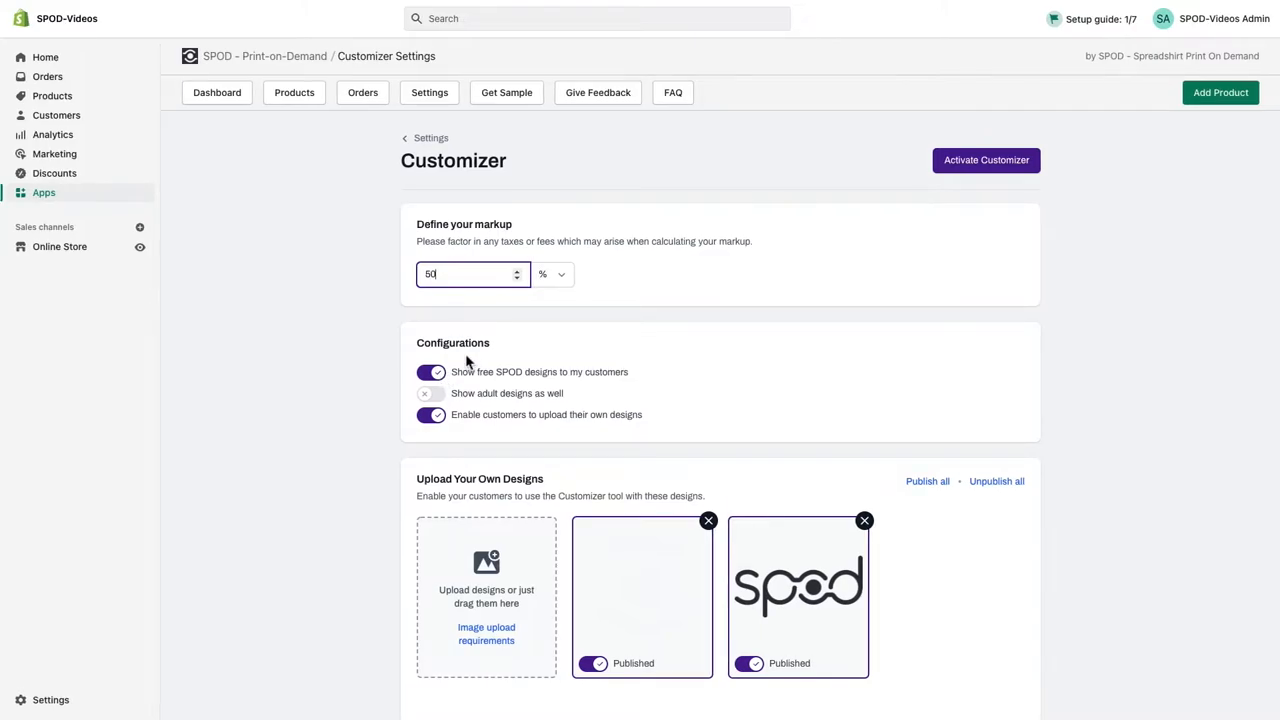
mouse_move(453, 371)
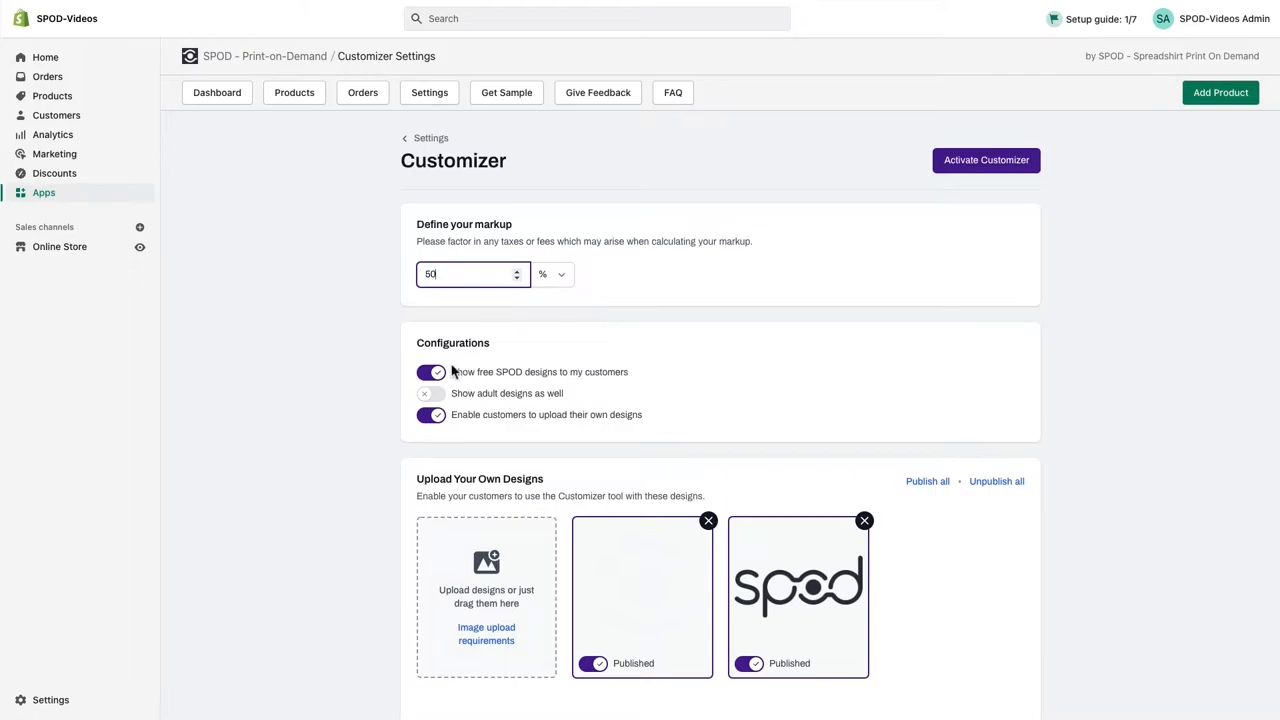
left_click(431, 372)
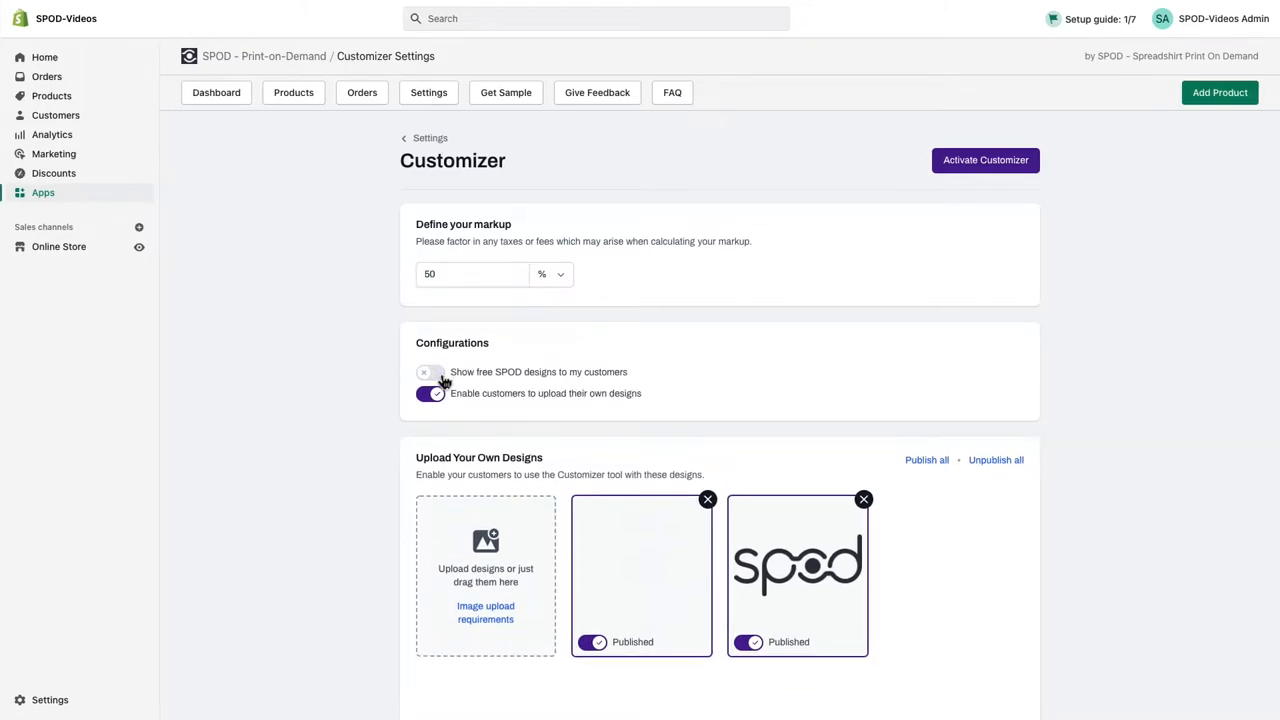
left_click(430, 372)
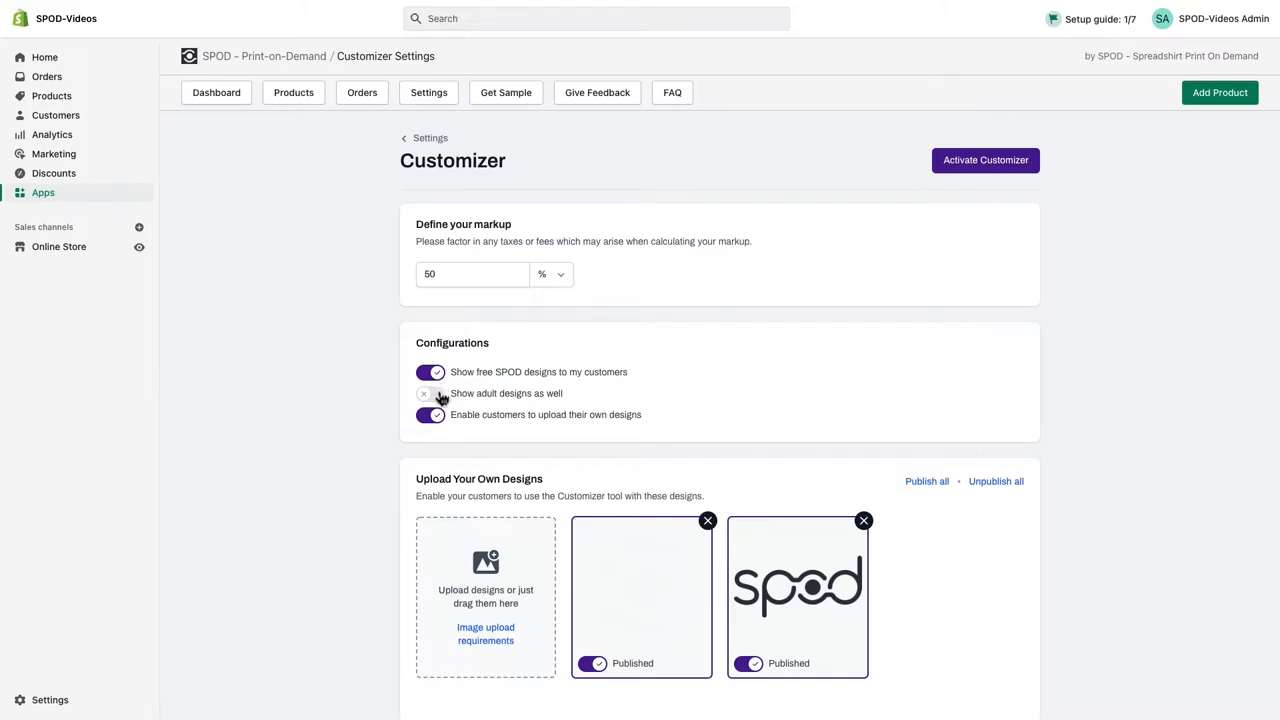
left_click(430, 393)
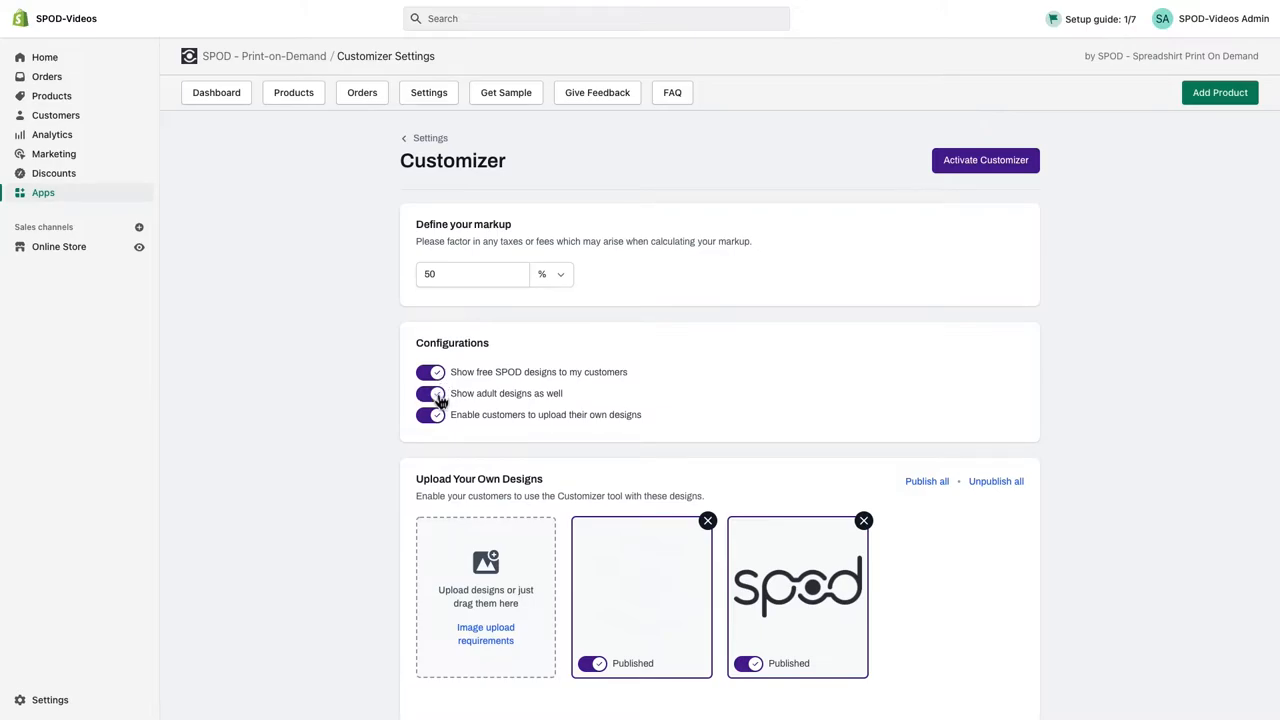
left_click(430, 393)
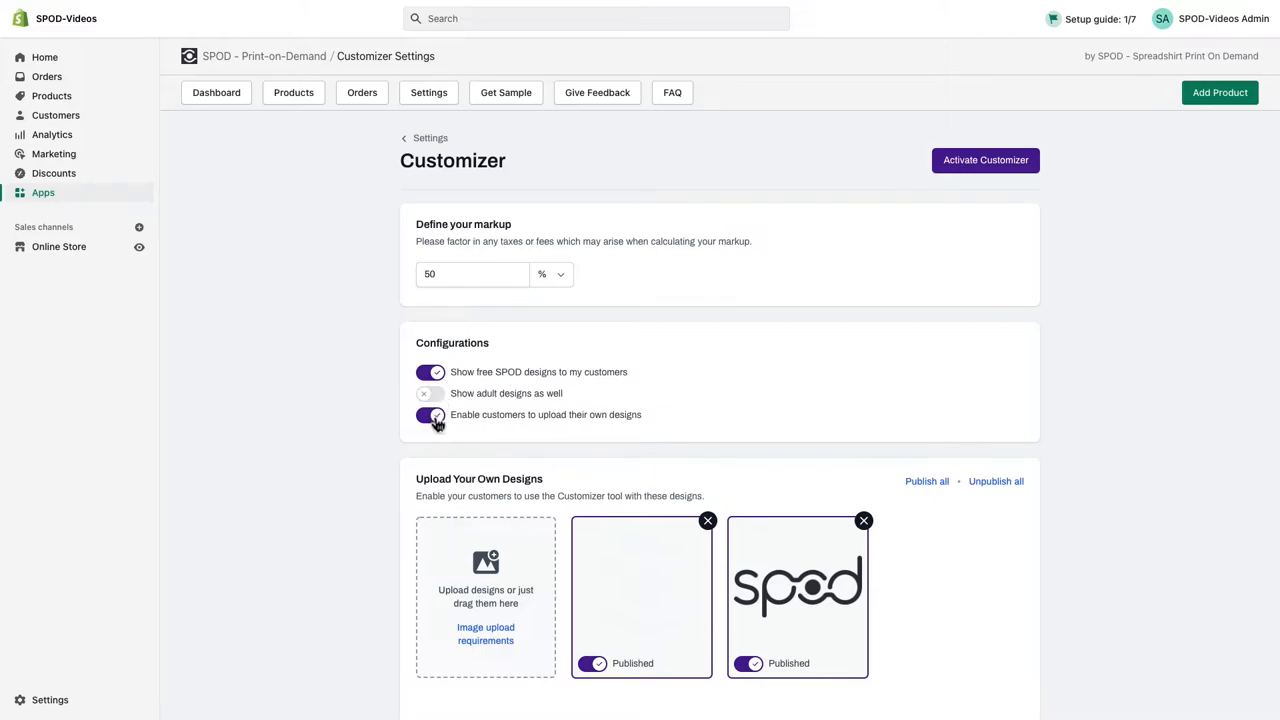
left_click(429, 415)
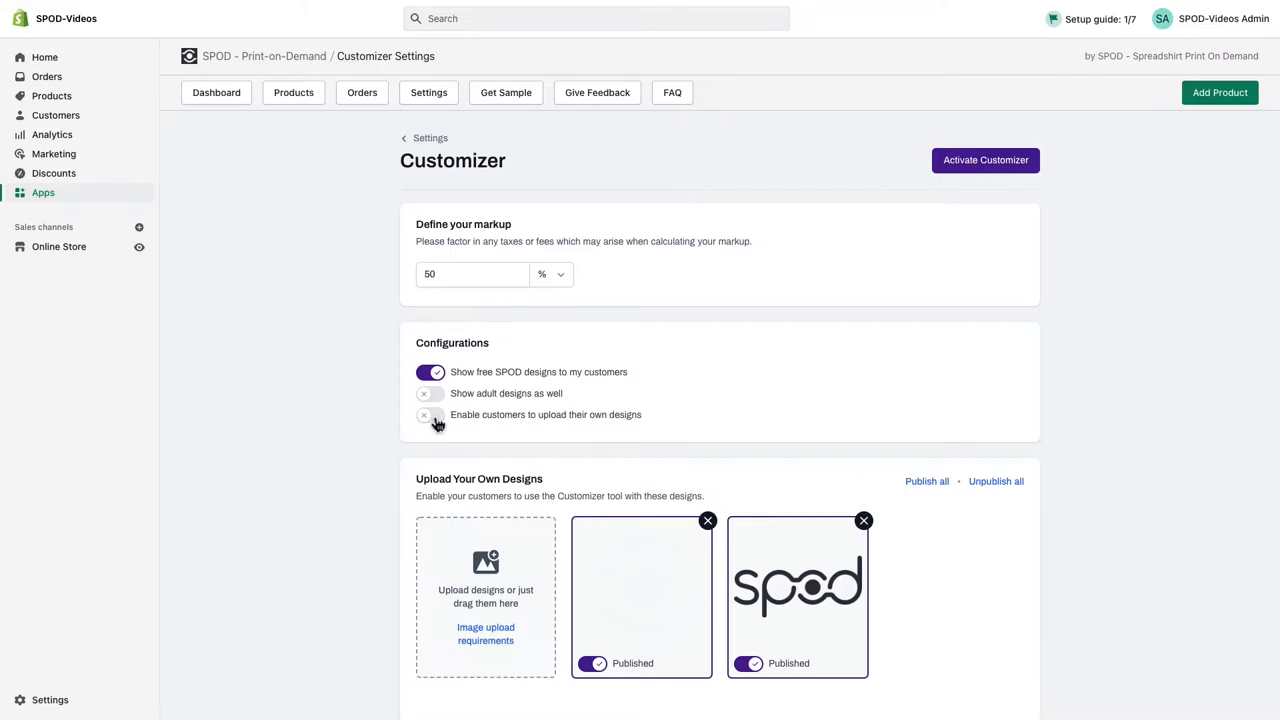
left_click(430, 414)
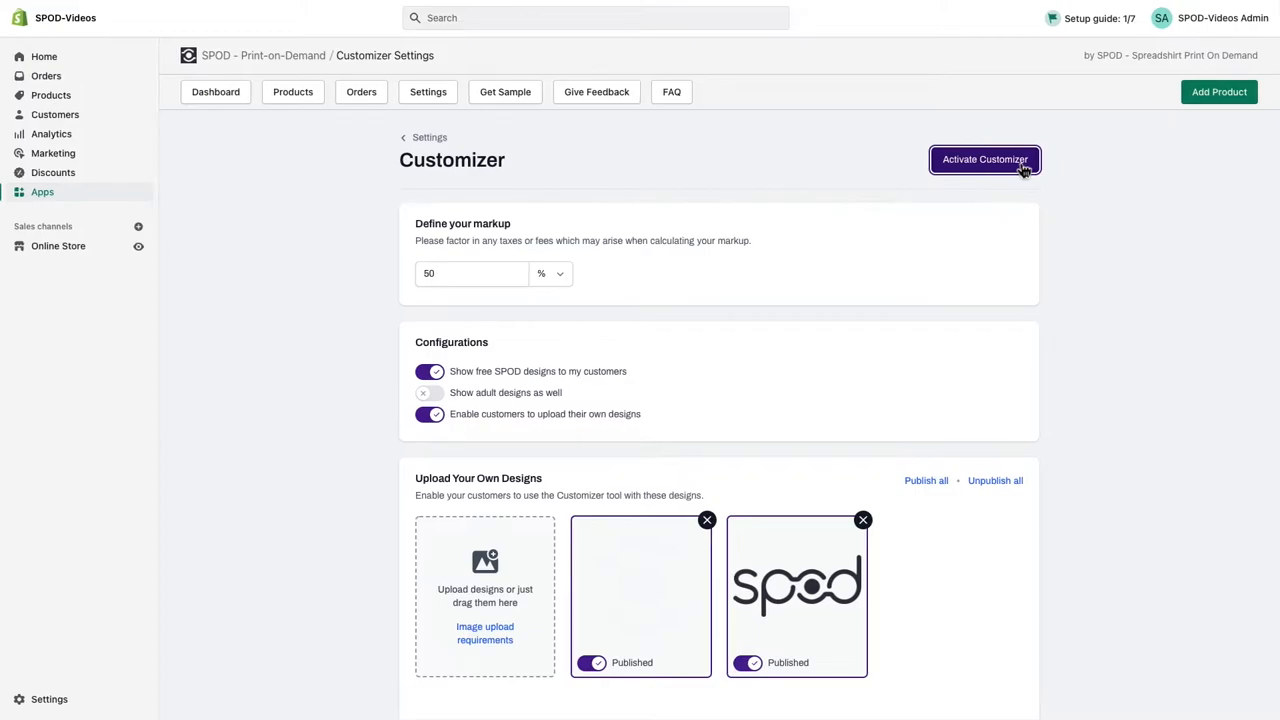
Activate the SPOD Customizer for the store.
left_click(984, 159)
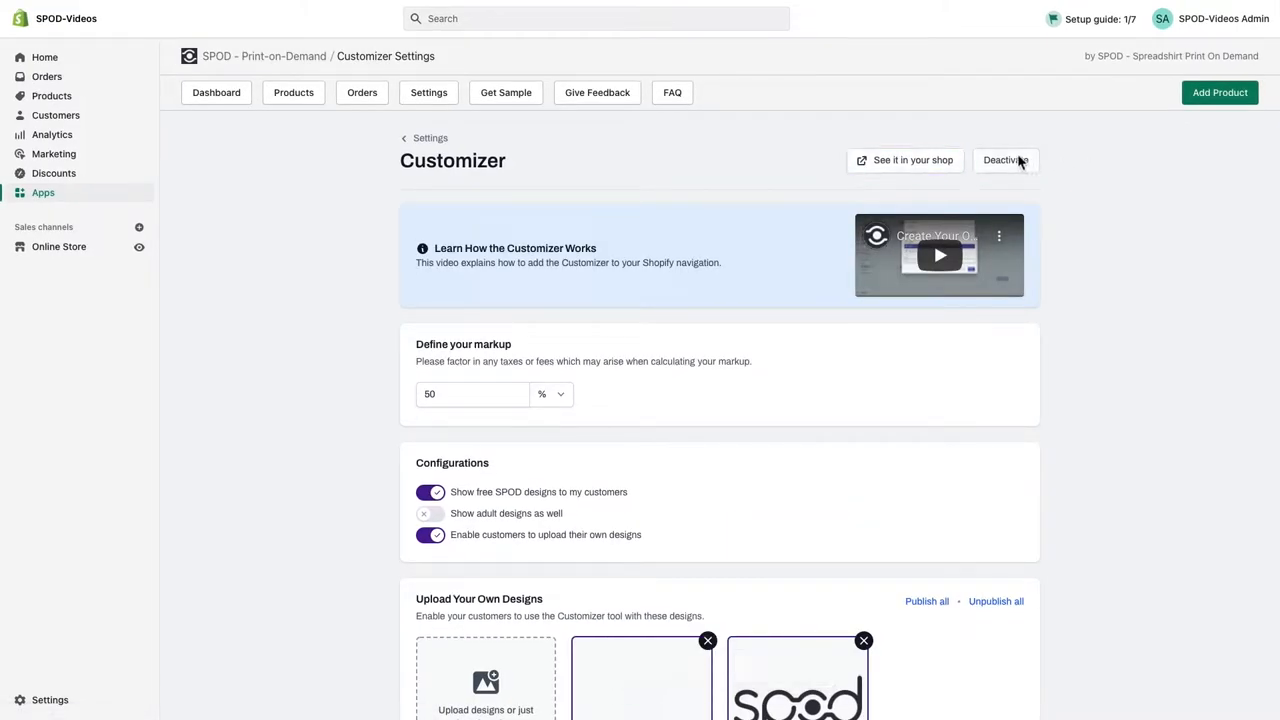
mouse_move(531, 211)
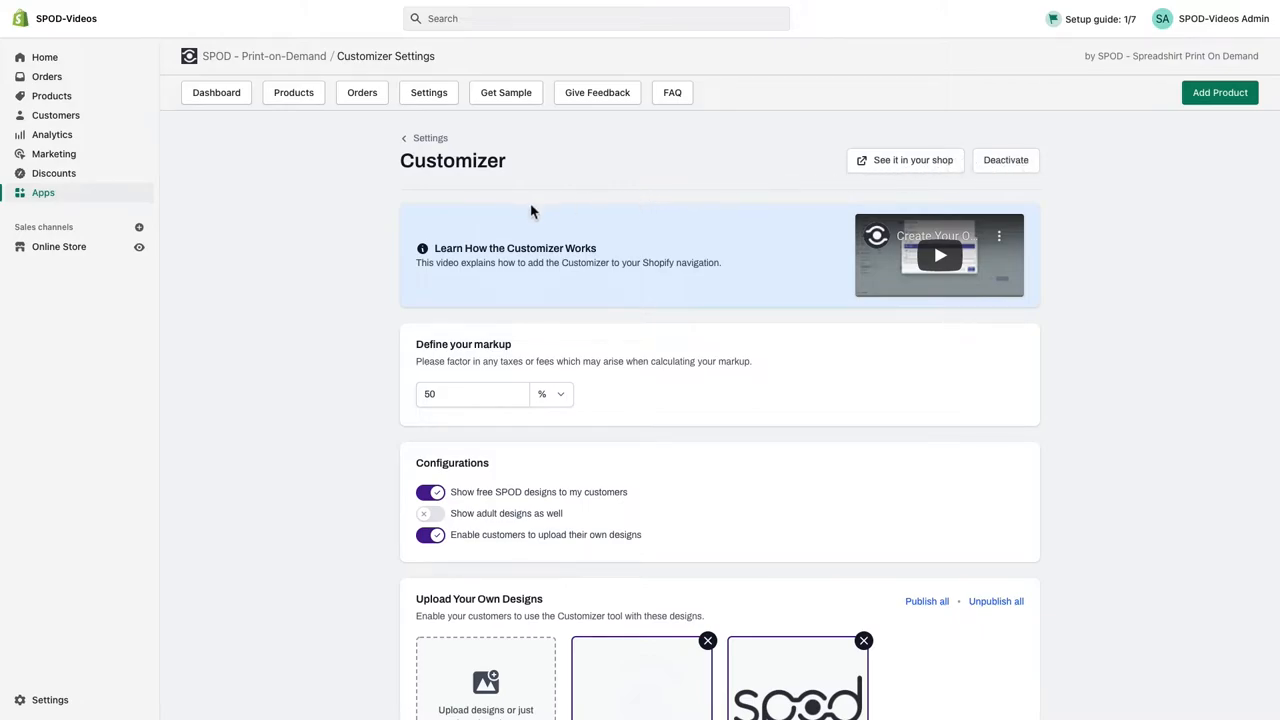
mouse_move(75, 258)
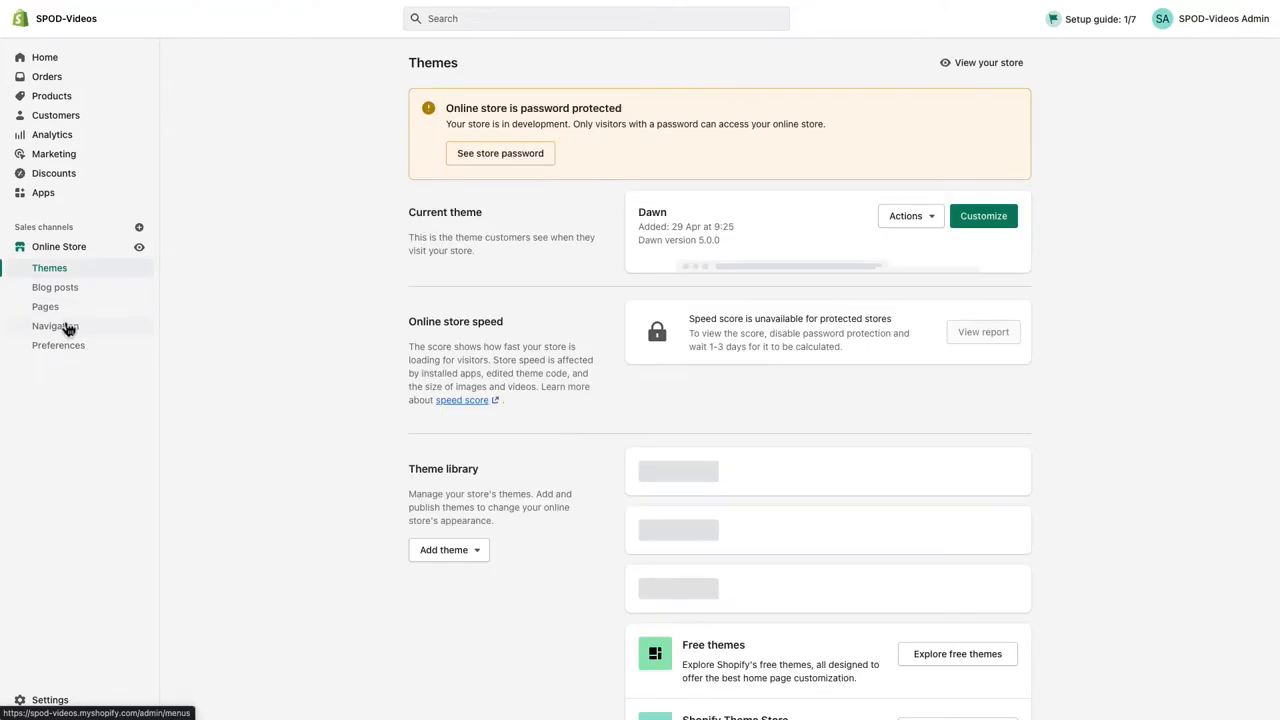
Add a new item named 'Customizer' to the store's Main menu.
left_click(55, 325)
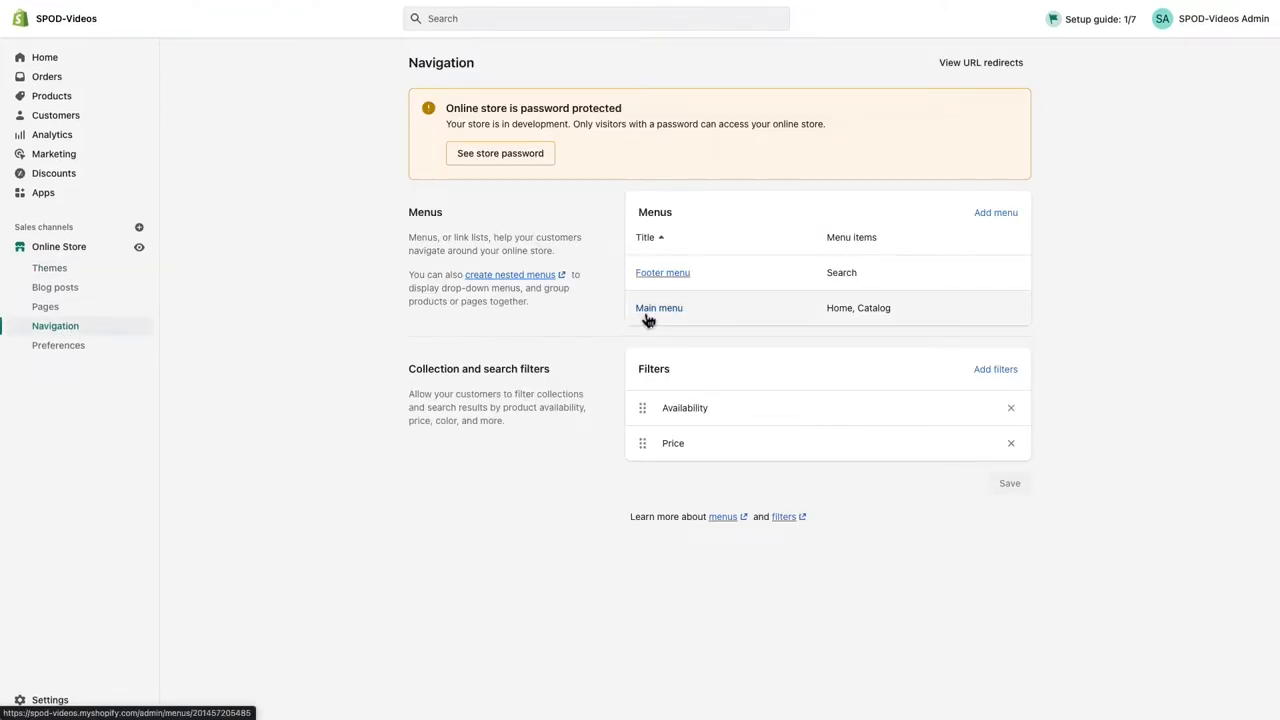
left_click(659, 307)
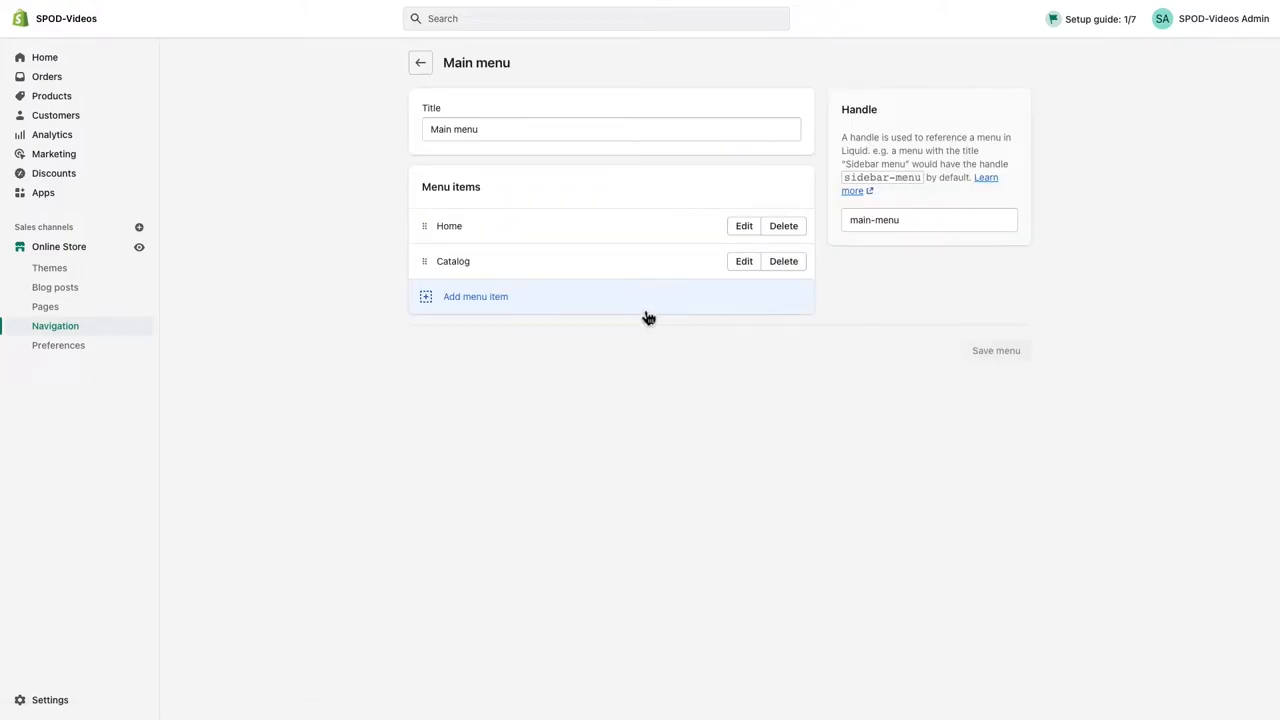
left_click(475, 296)
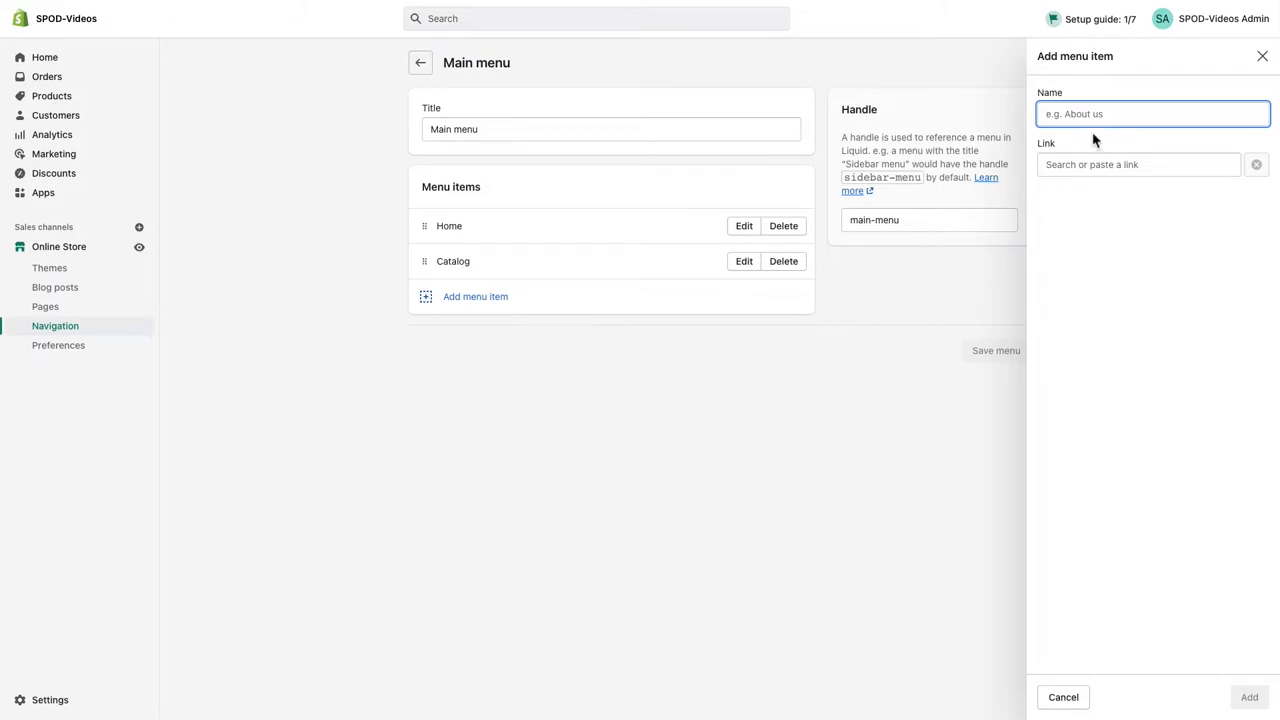
type("Customizer")
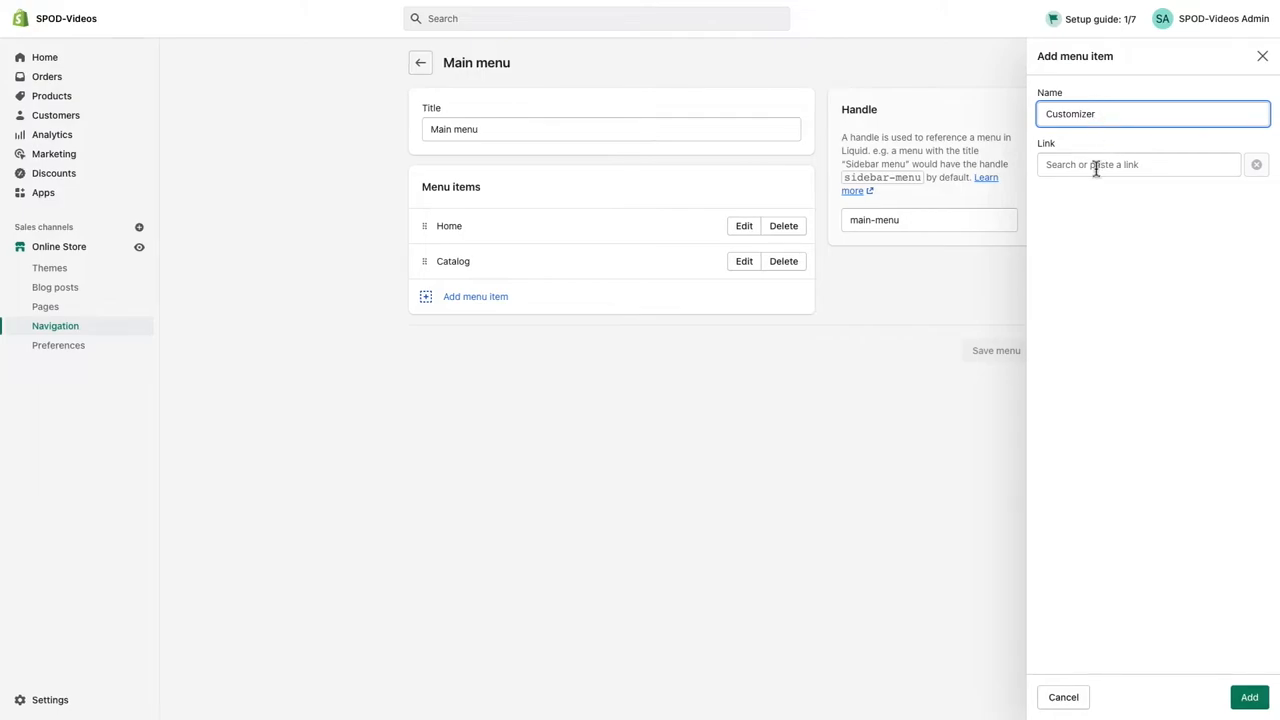
Link the Customizer item to Pages > Customizer and save the menu.
left_click(1139, 164)
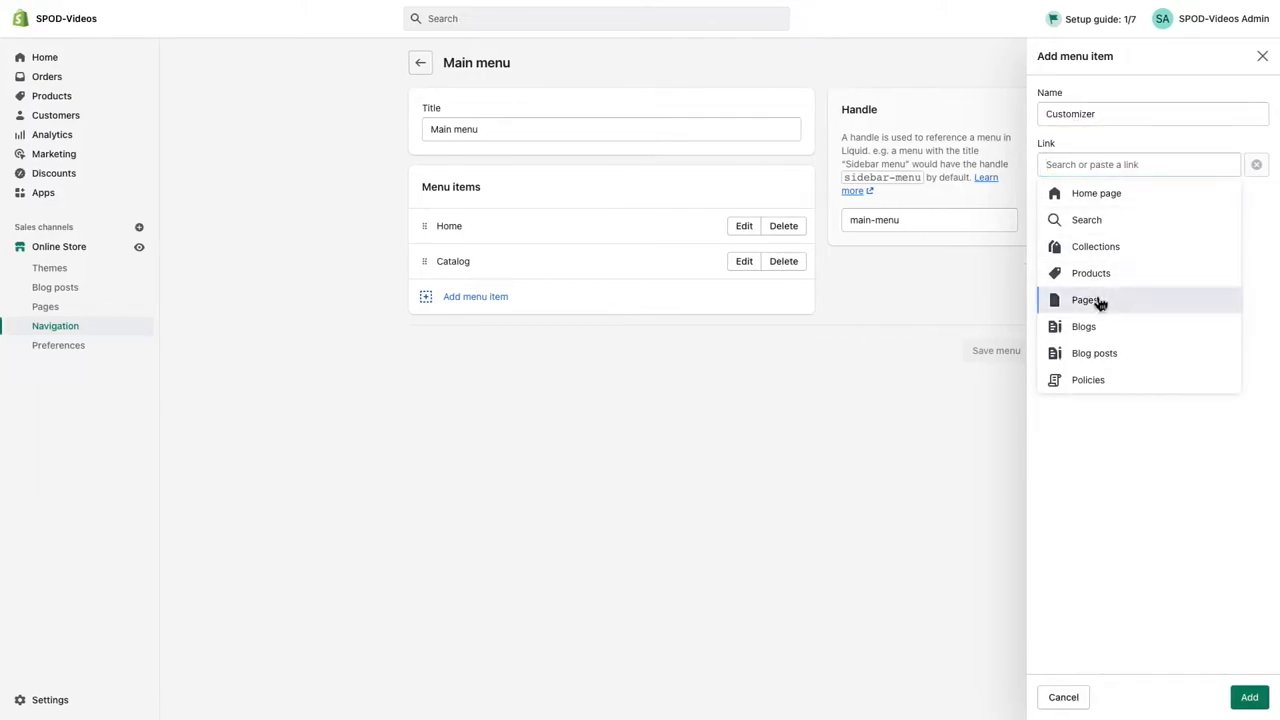
left_click(1086, 299)
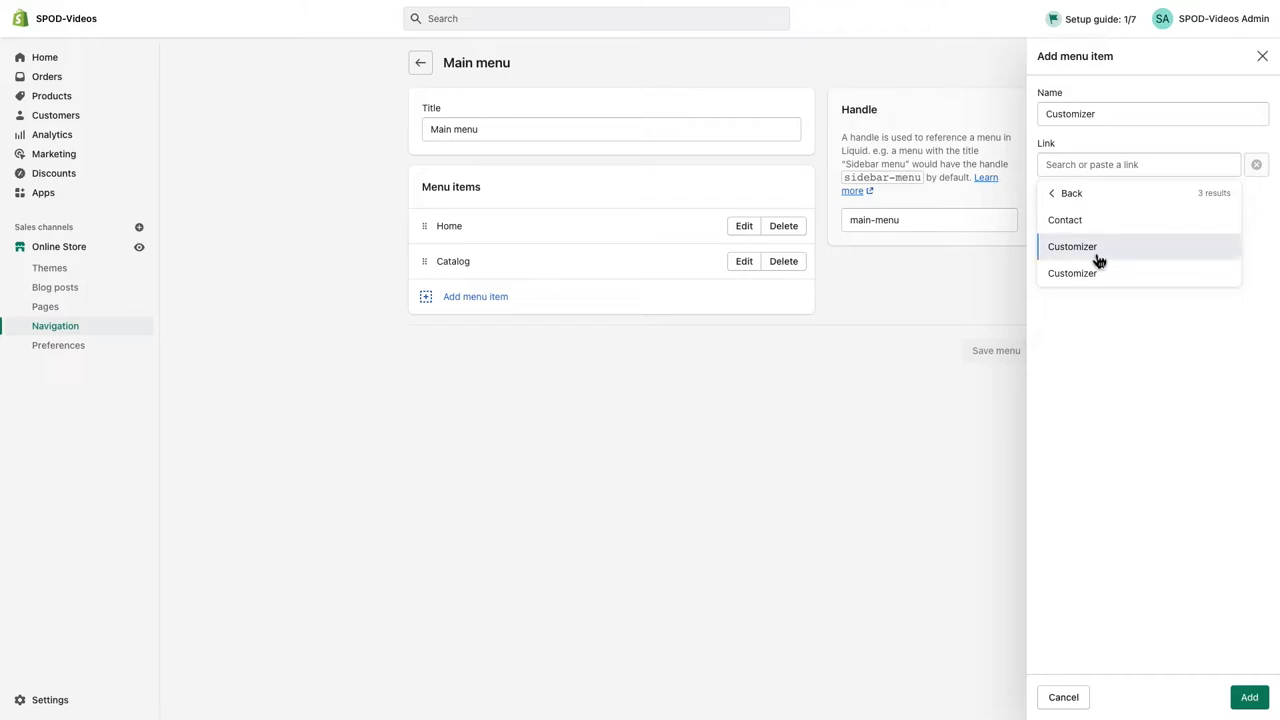
left_click(1072, 246)
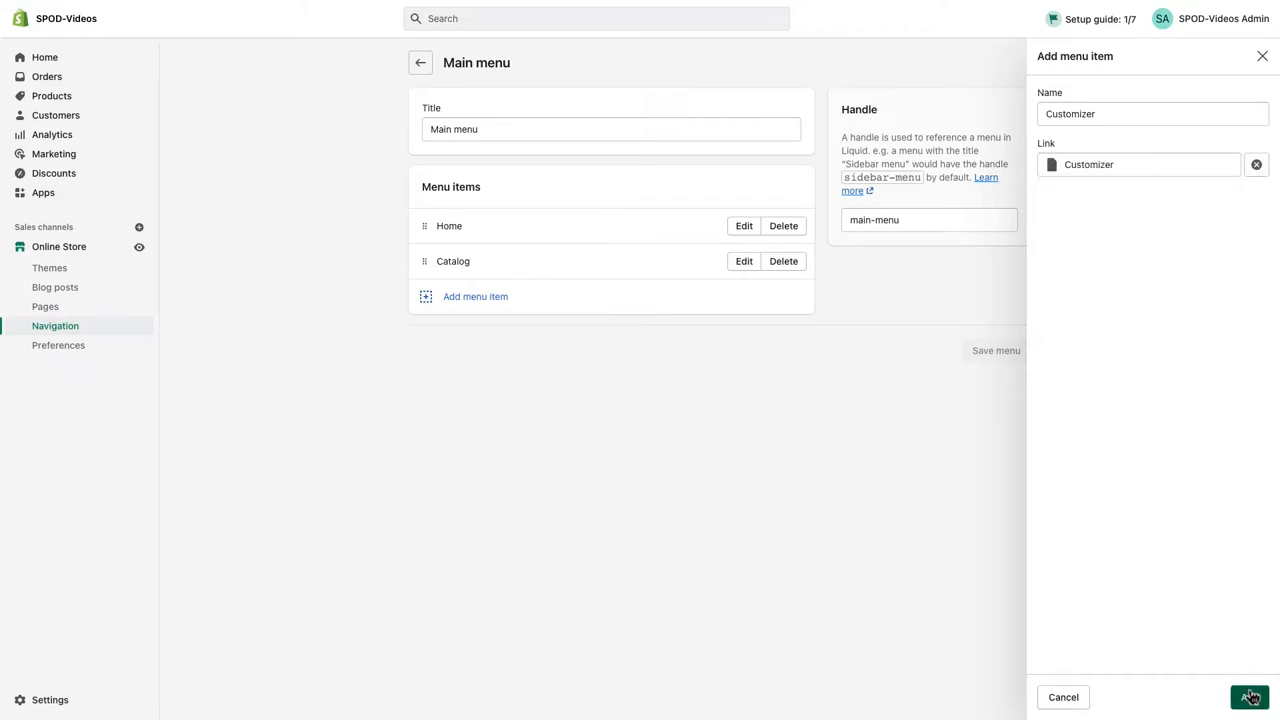
left_click(1249, 697)
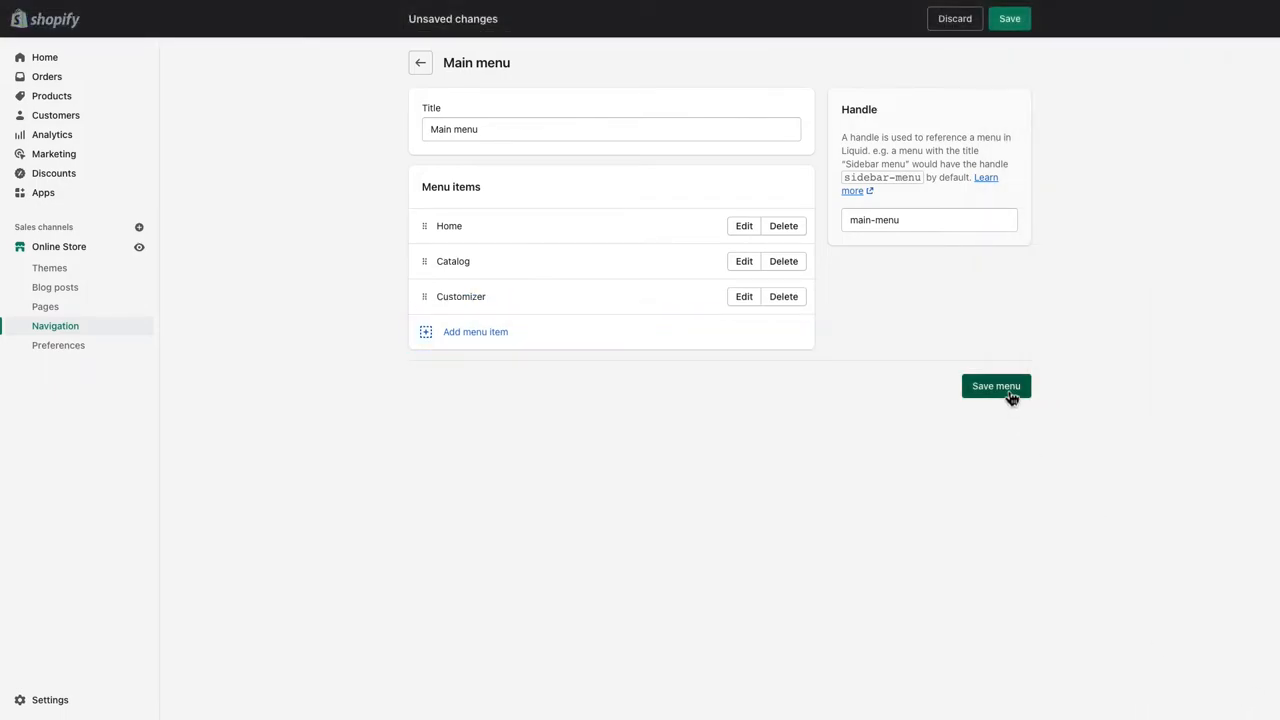
left_click(996, 386)
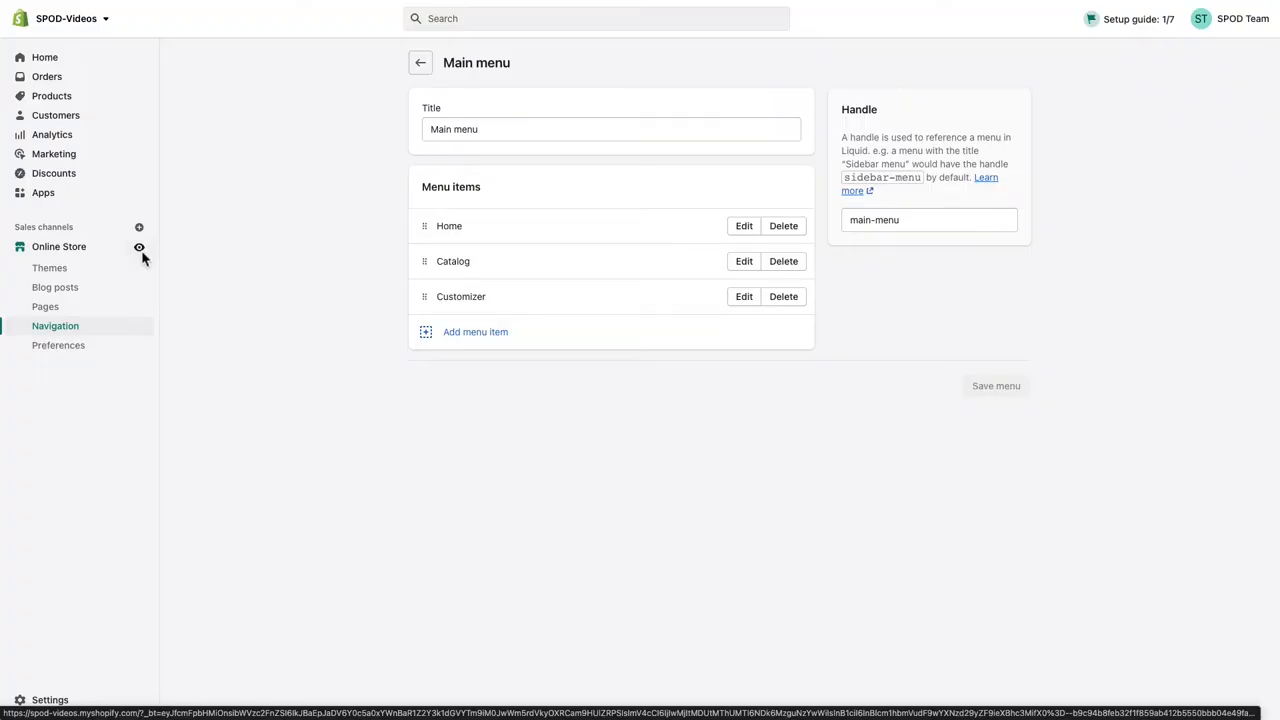
mouse_move(45, 306)
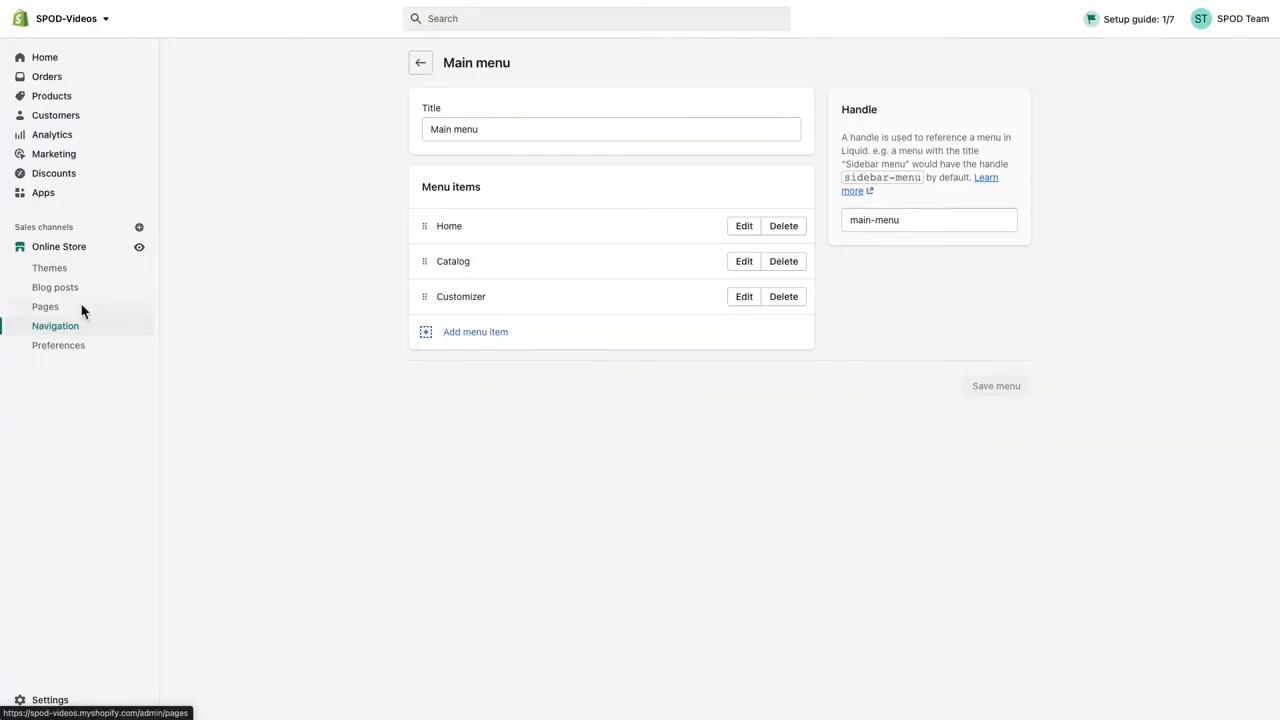
Add 'Create Your Perfect Design!' to the Customizer page, save it, and close the preview.
left_click(45, 306)
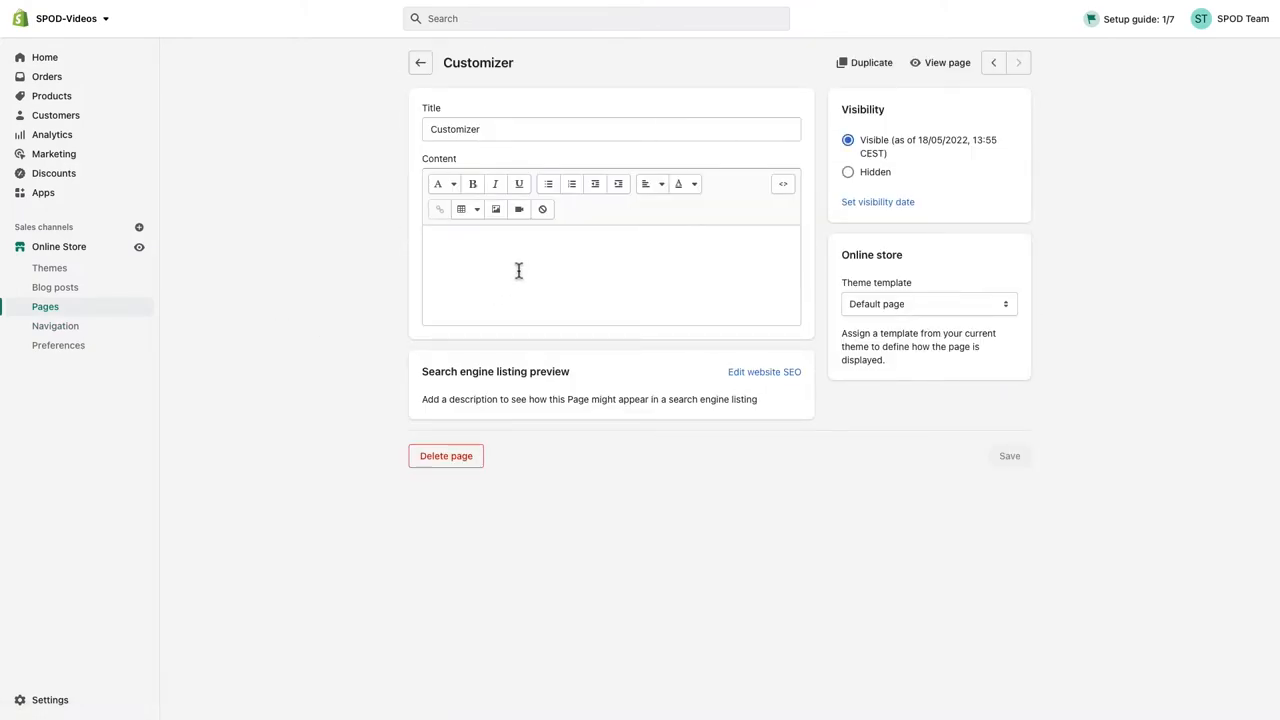
left_click(782, 184)
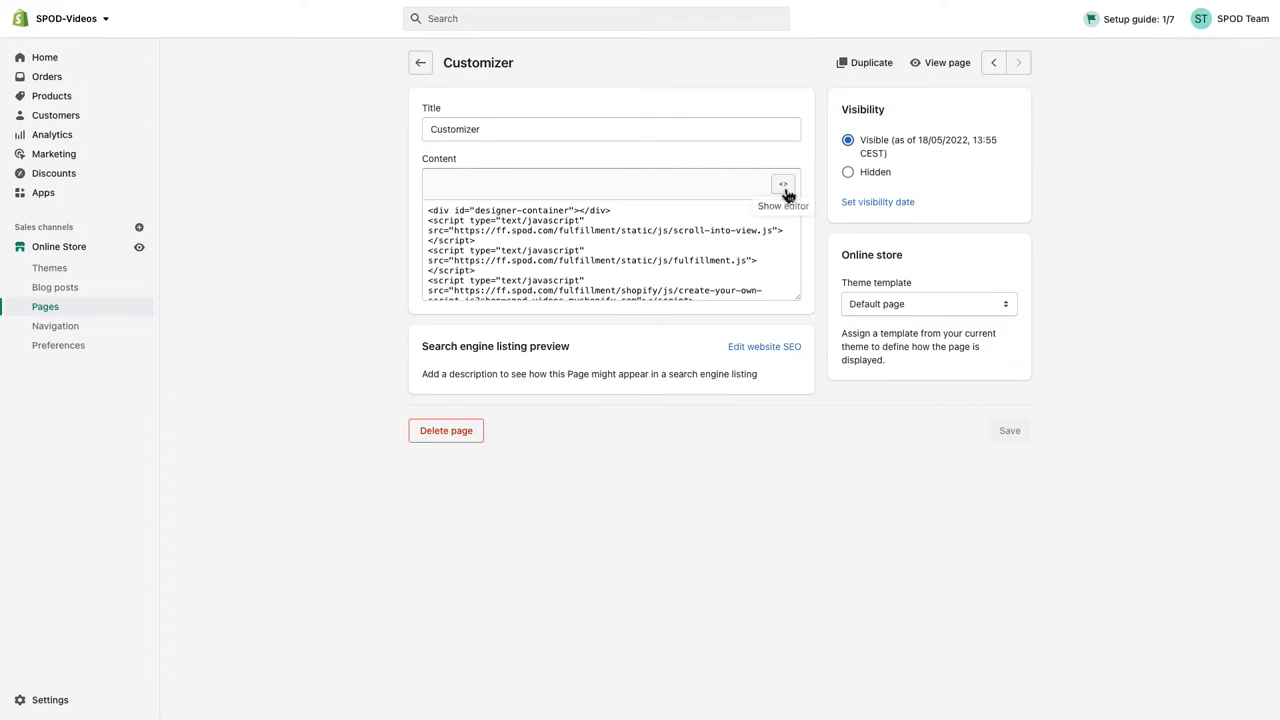
left_click(783, 184)
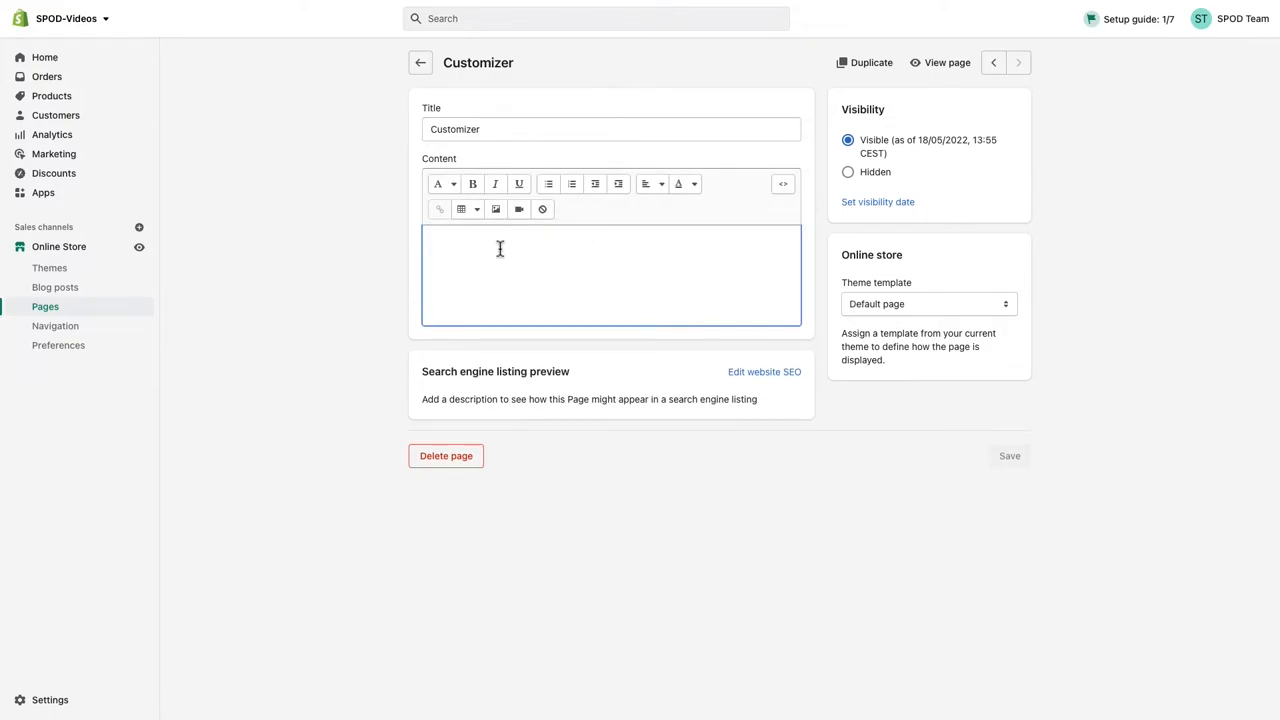
type("Create Your Perfect Design!")
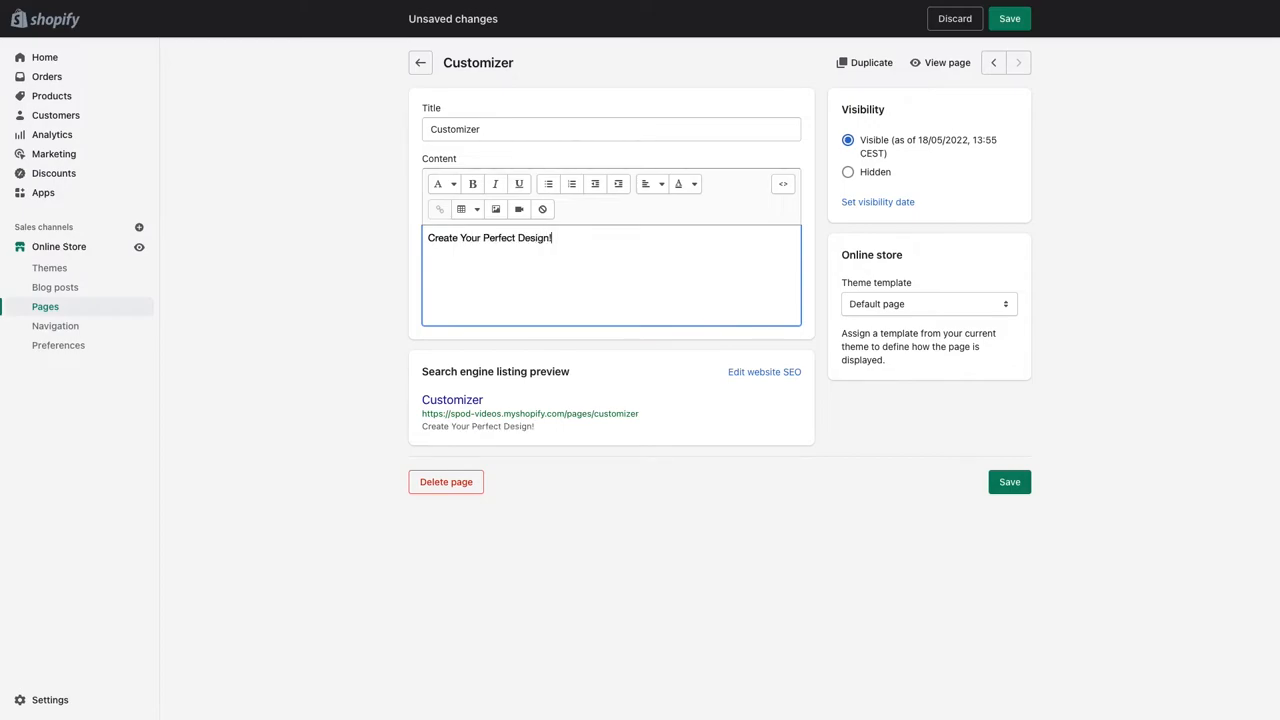
left_click(940, 62)
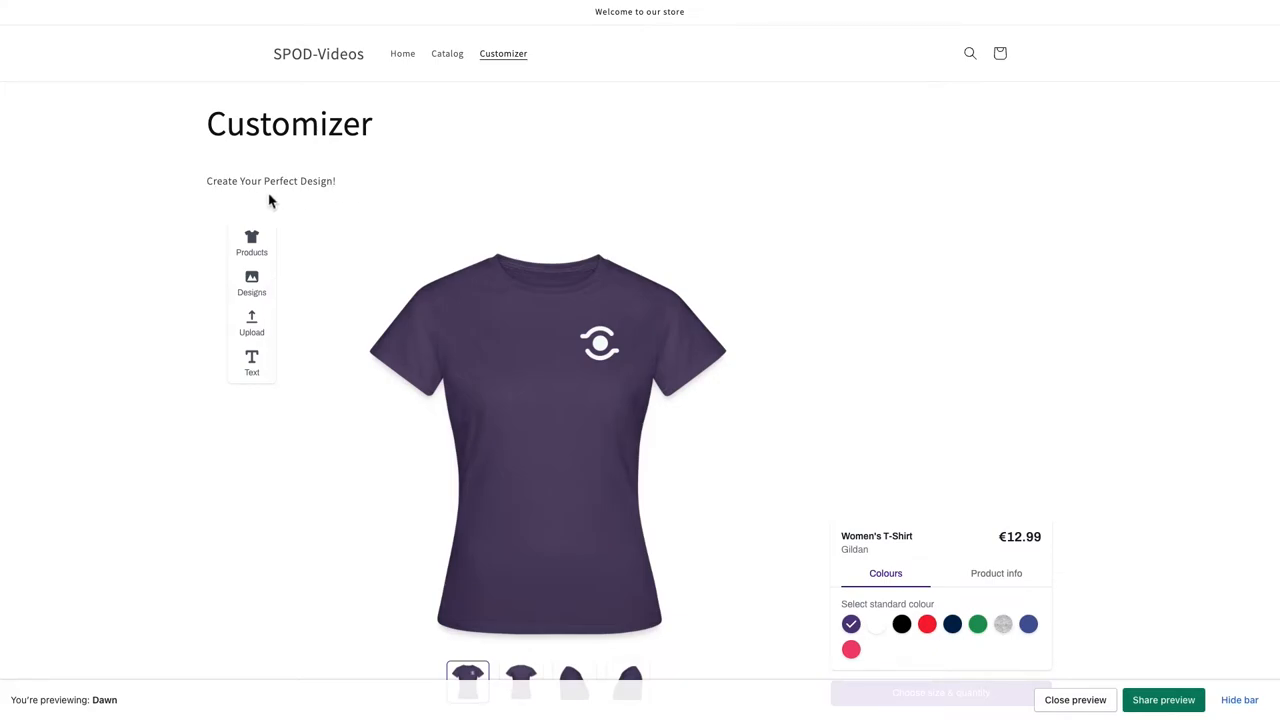
left_click(1075, 699)
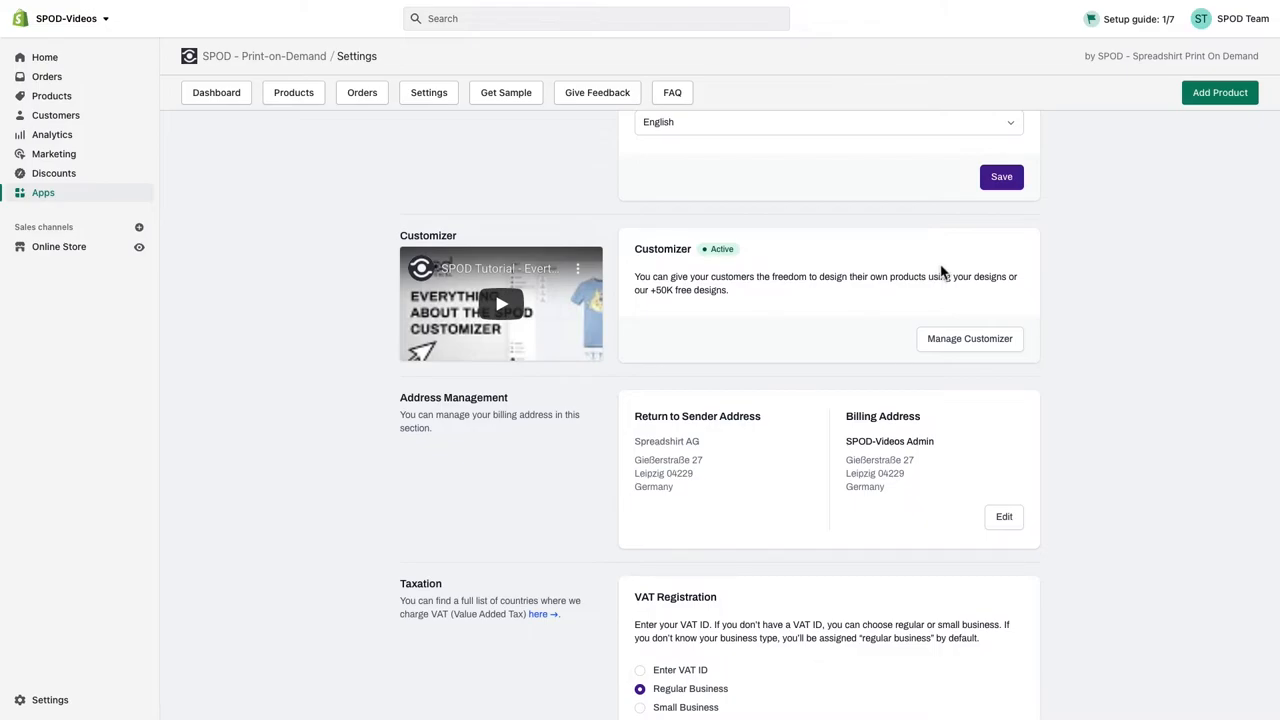
Unpublish the three uploaded Customizer designs, then publish all of them again.
left_click(968, 338)
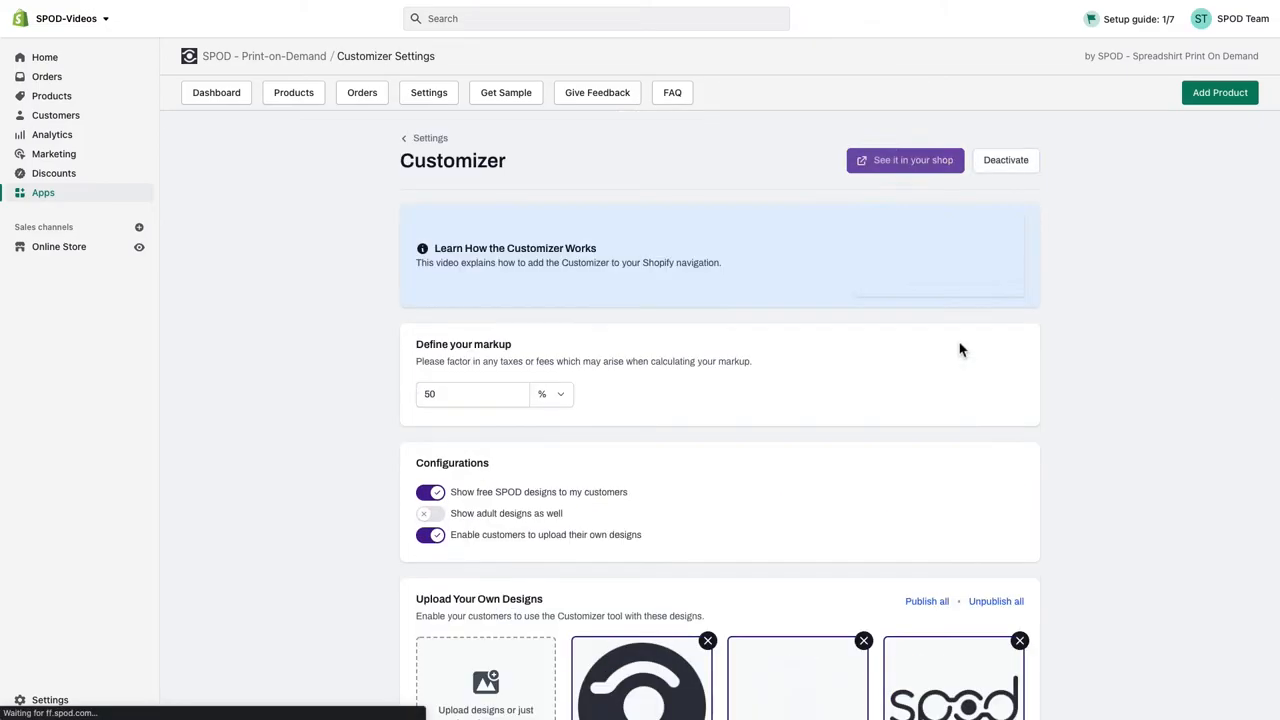
scroll("down", 3)
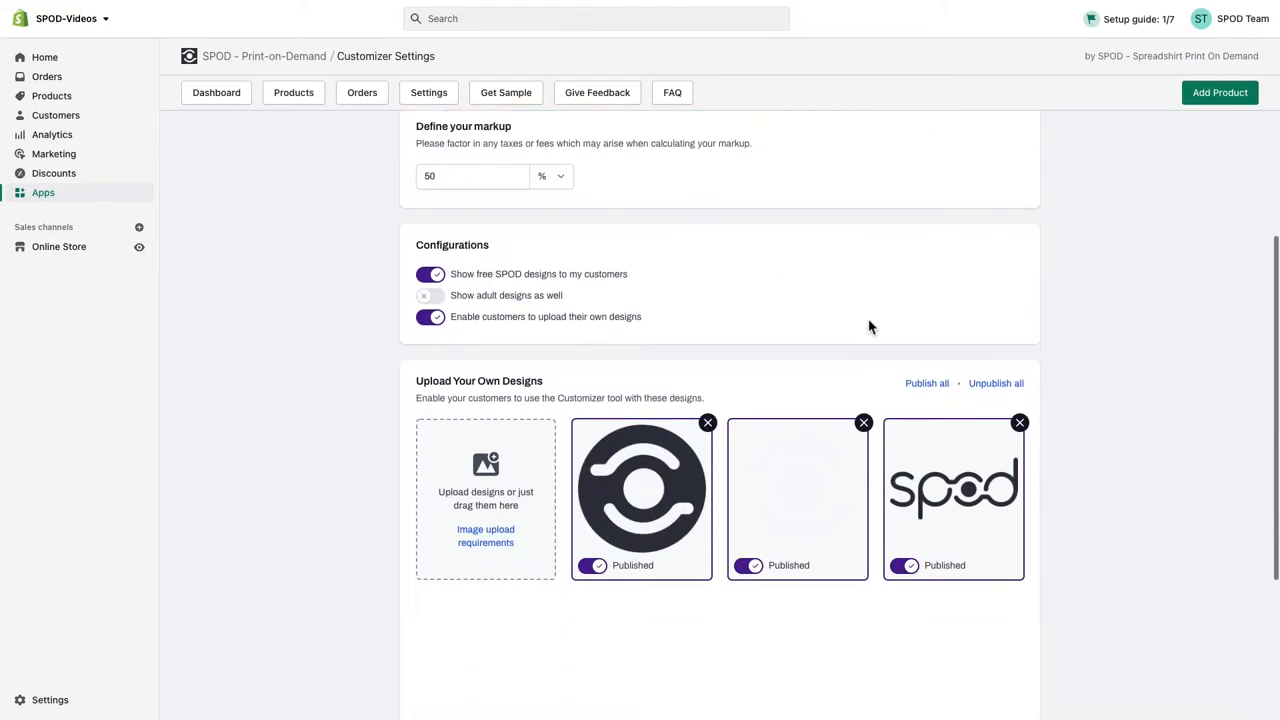
scroll("down", 3)
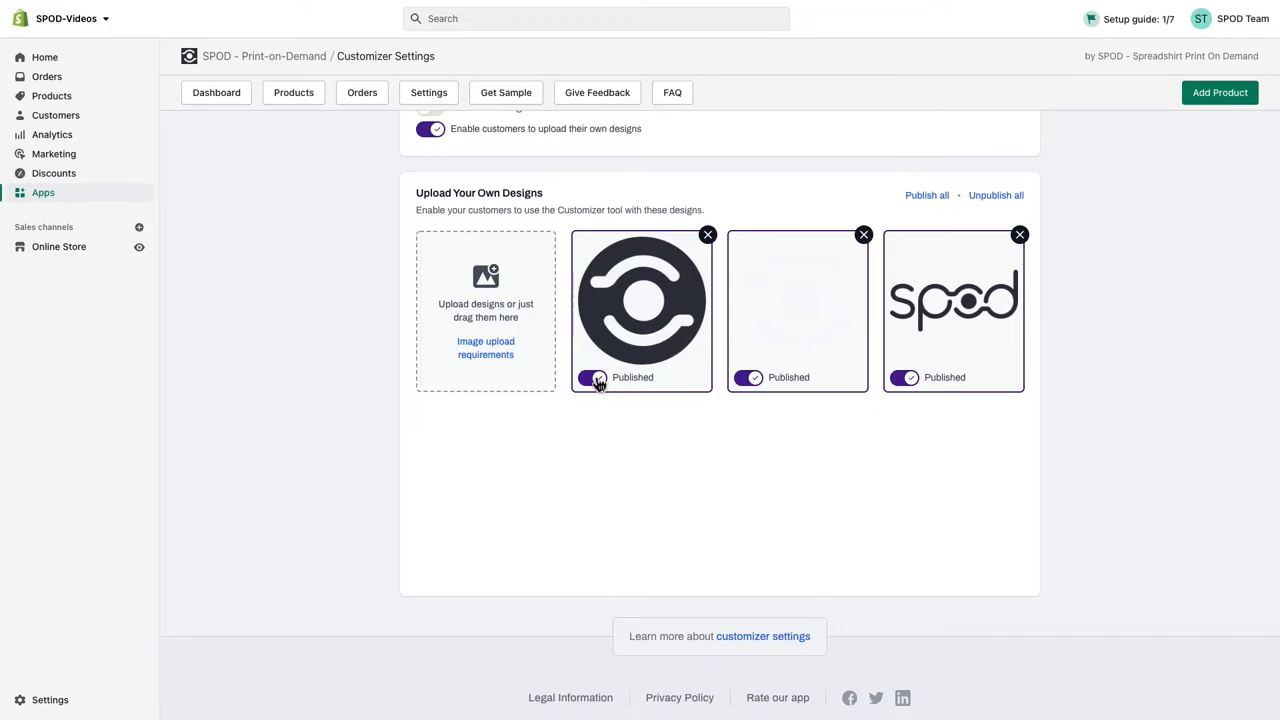
left_click(995, 195)
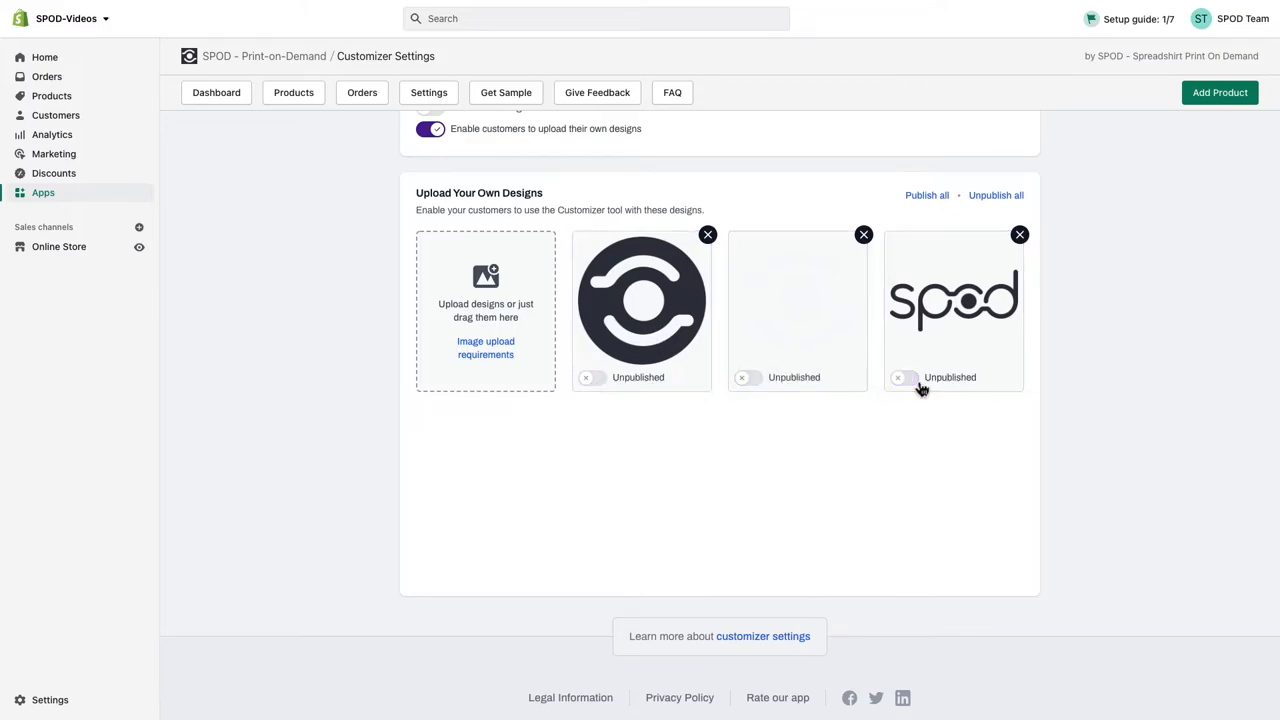
left_click(905, 377)
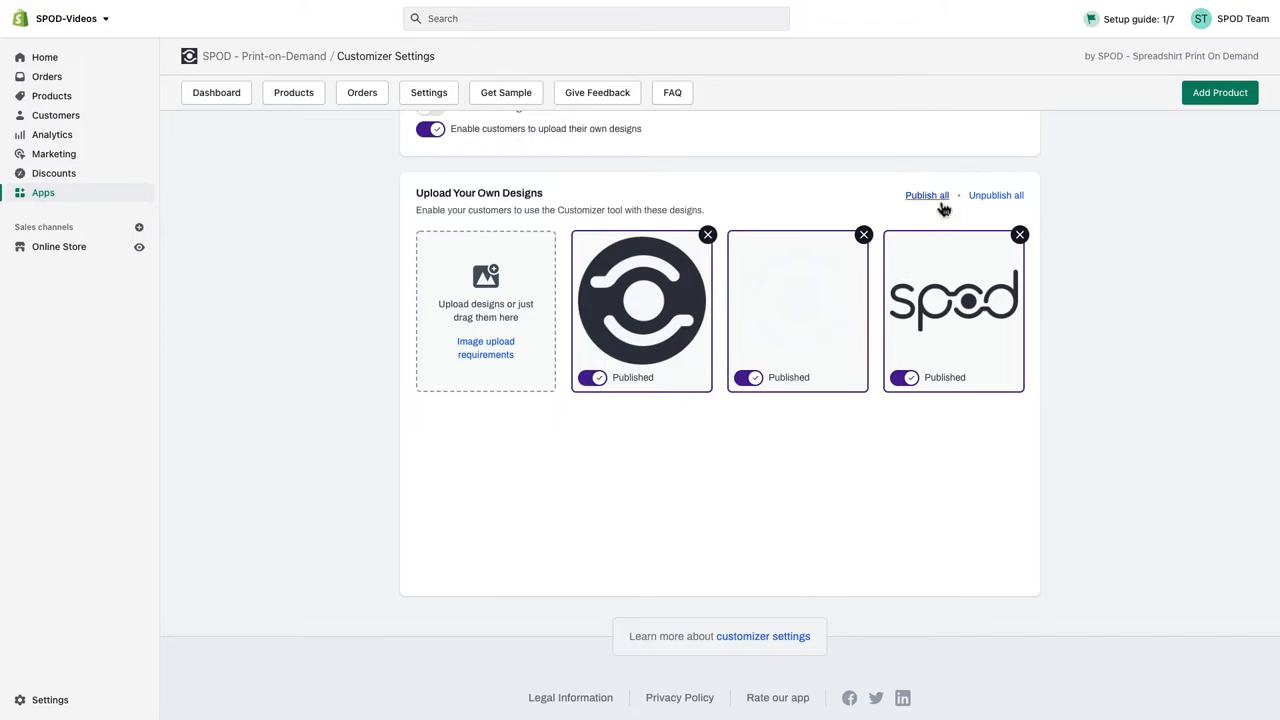
mouse_move(708, 235)
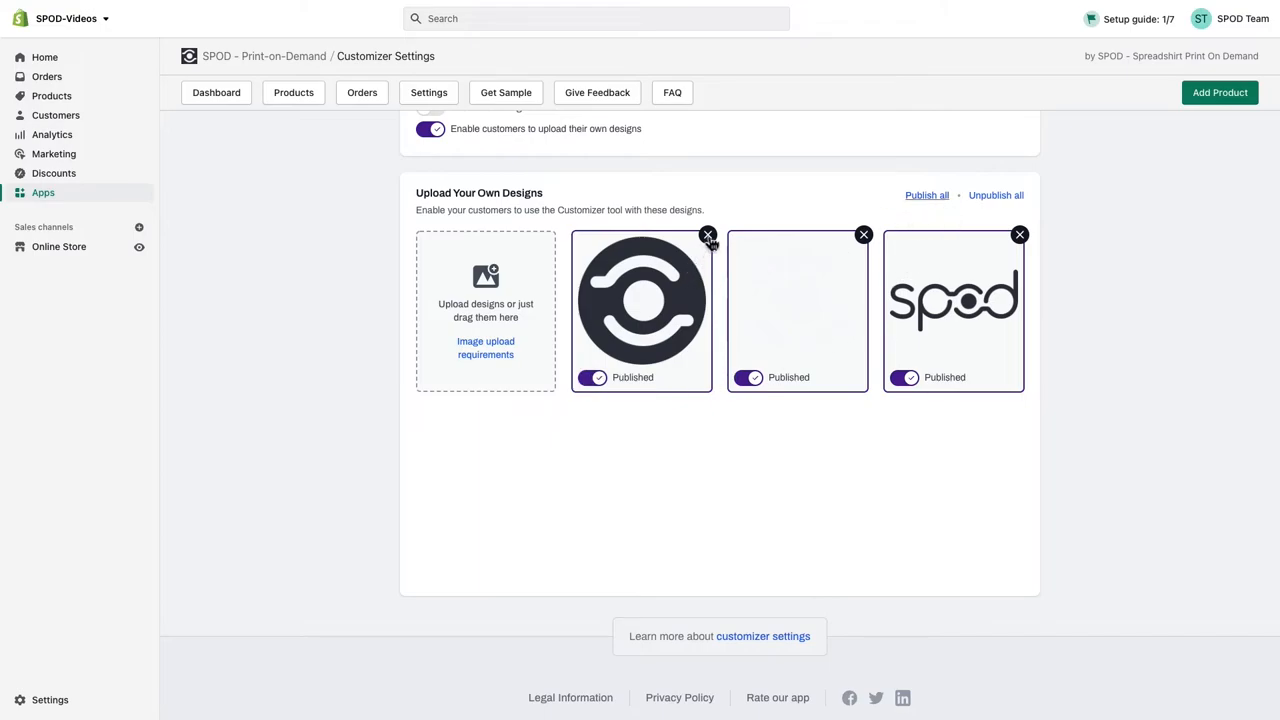
mouse_move(713, 250)
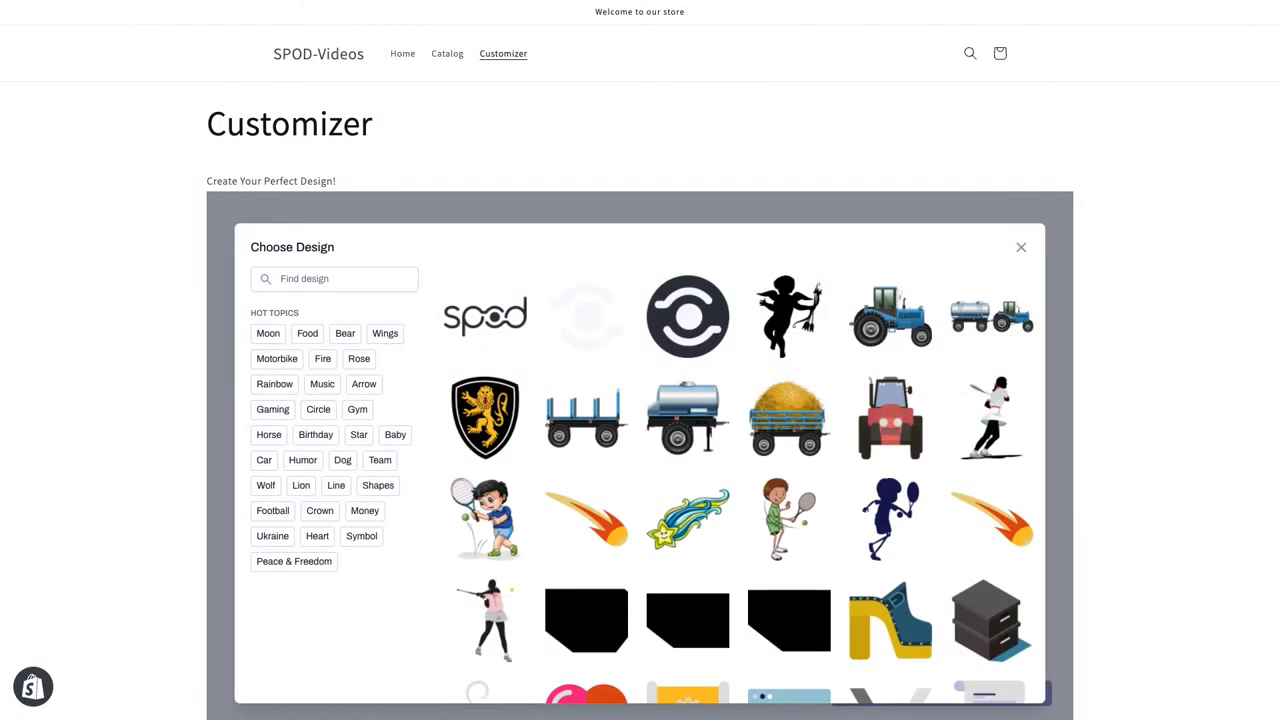
Scroll through the storefront's Choose Design dialog showing the three uploaded designs.
scroll("down", 3)
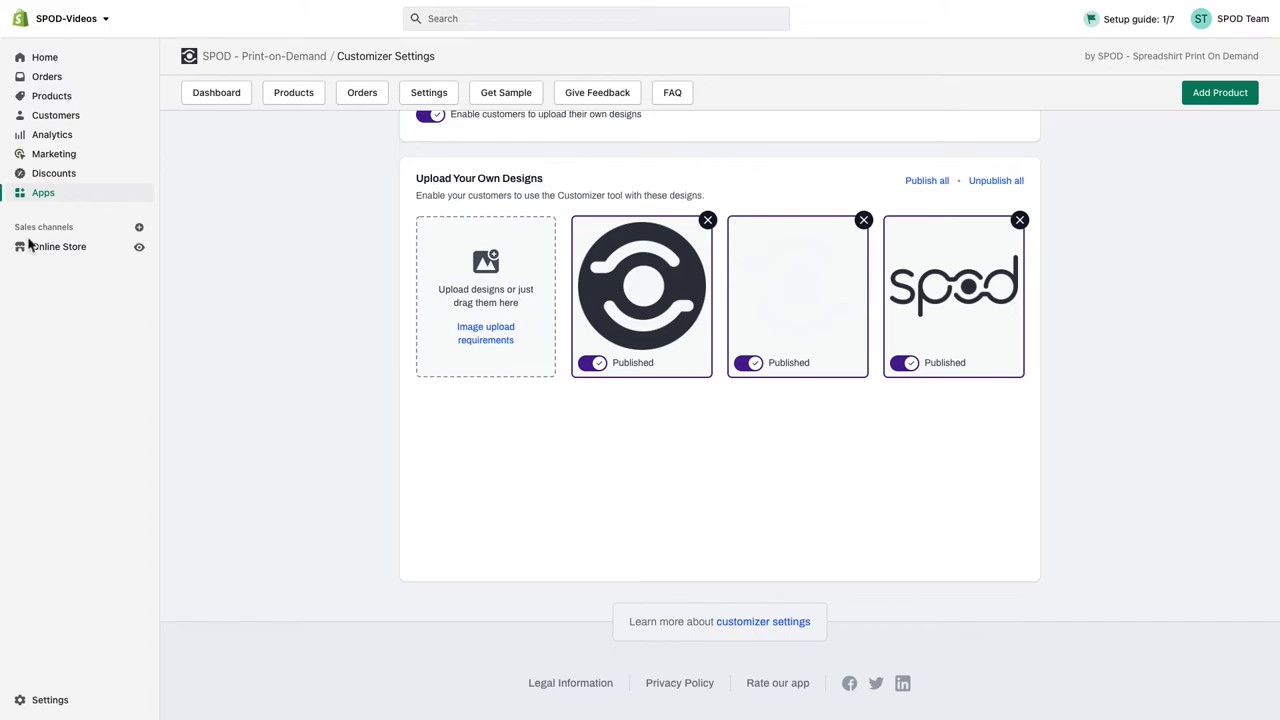
Set the purple Women's T-Shirt's template to Default product, save, and view it in the store.
left_click(51, 95)
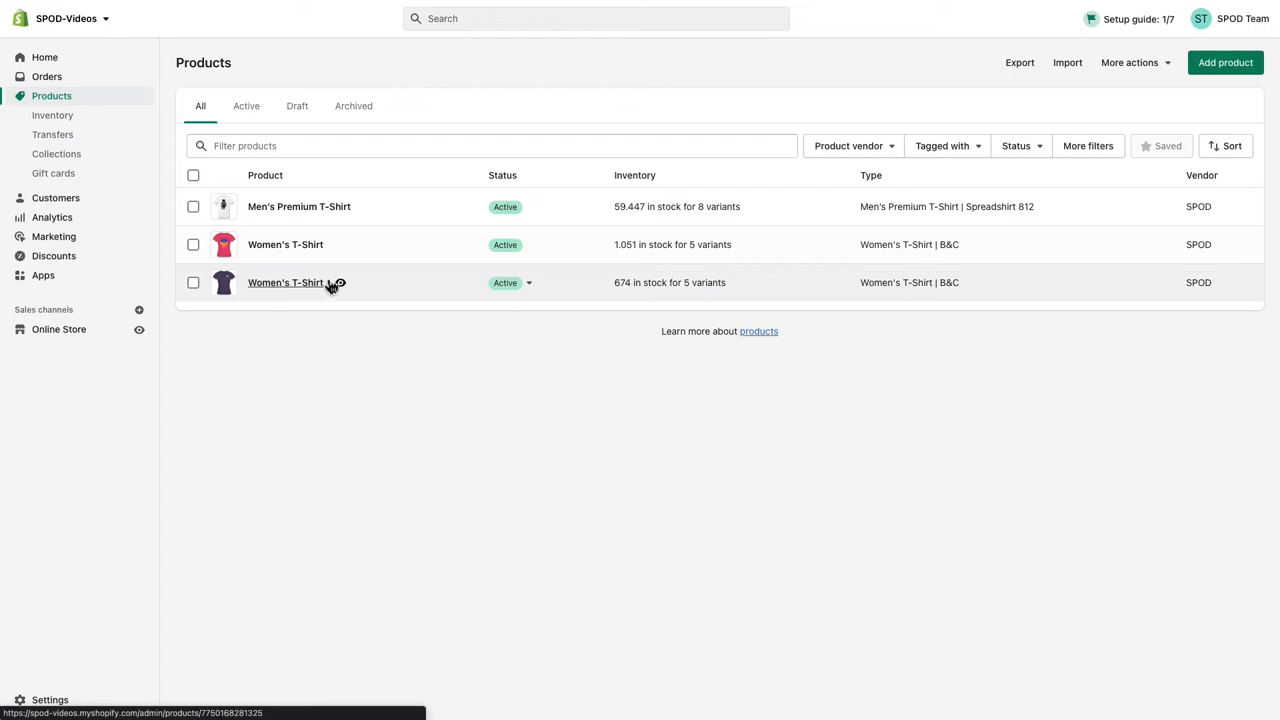
left_click(285, 282)
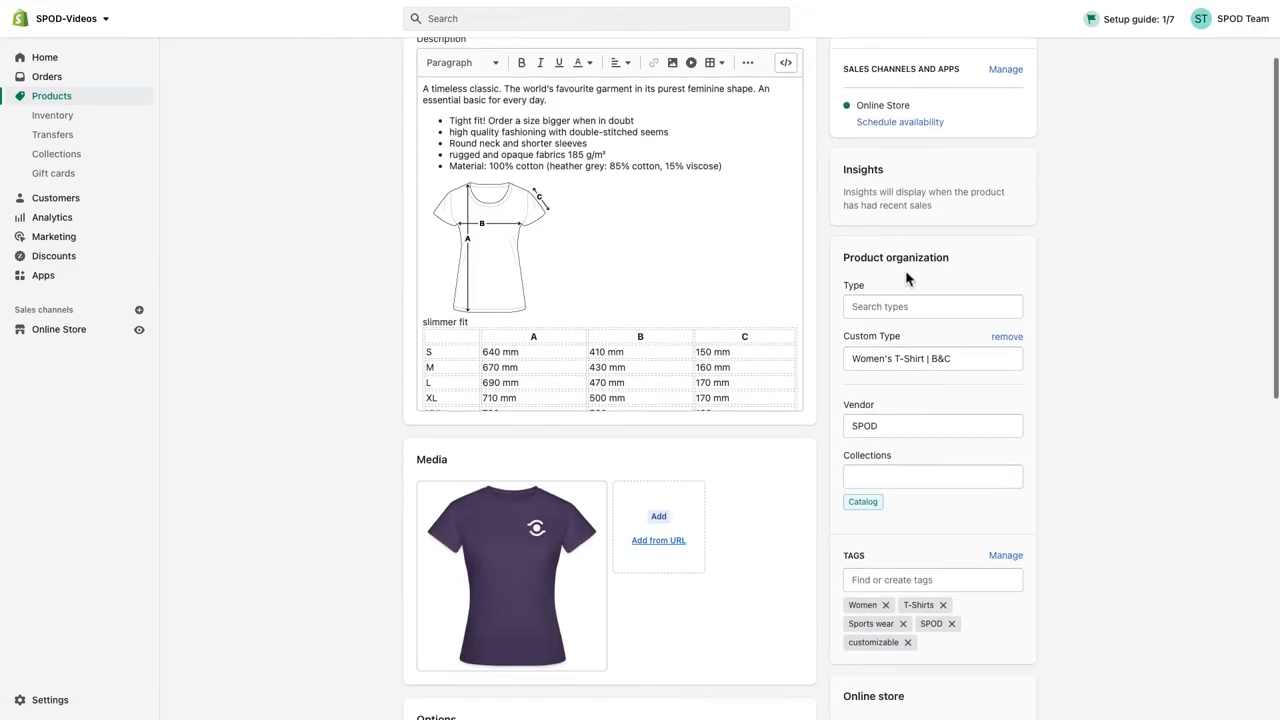
scroll("down", 3)
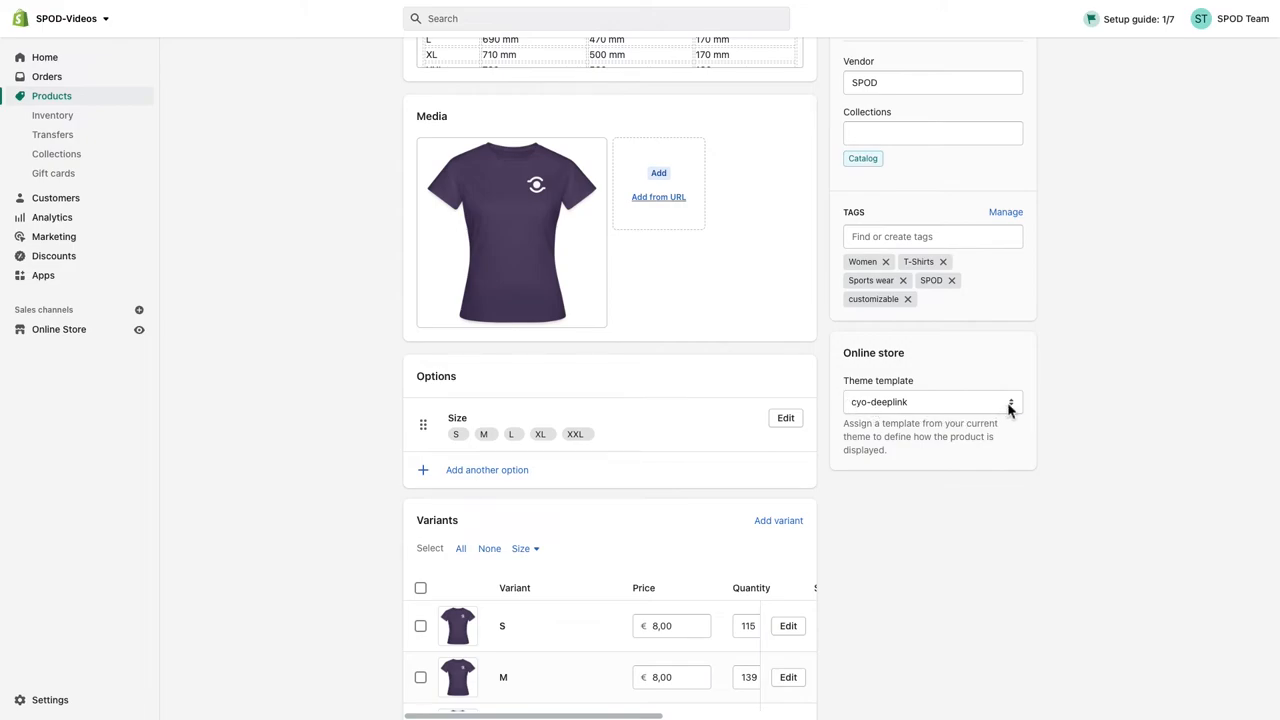
left_click(930, 401)
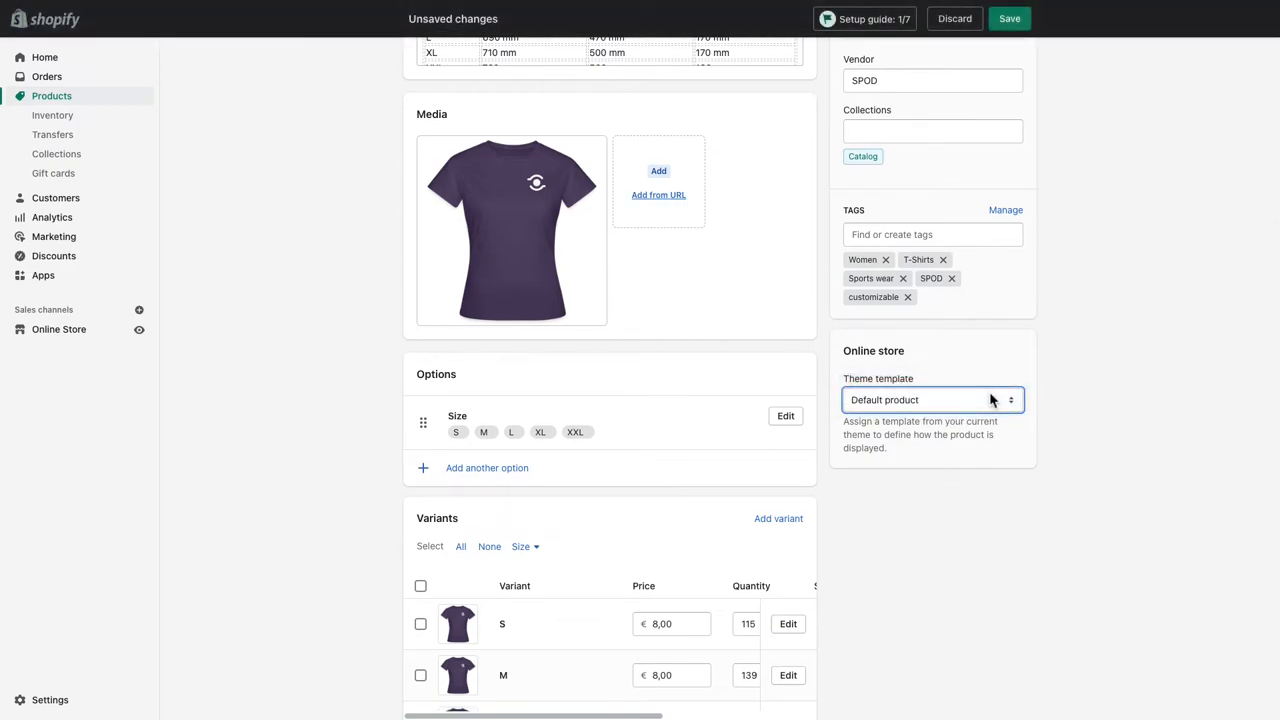
left_click(930, 399)
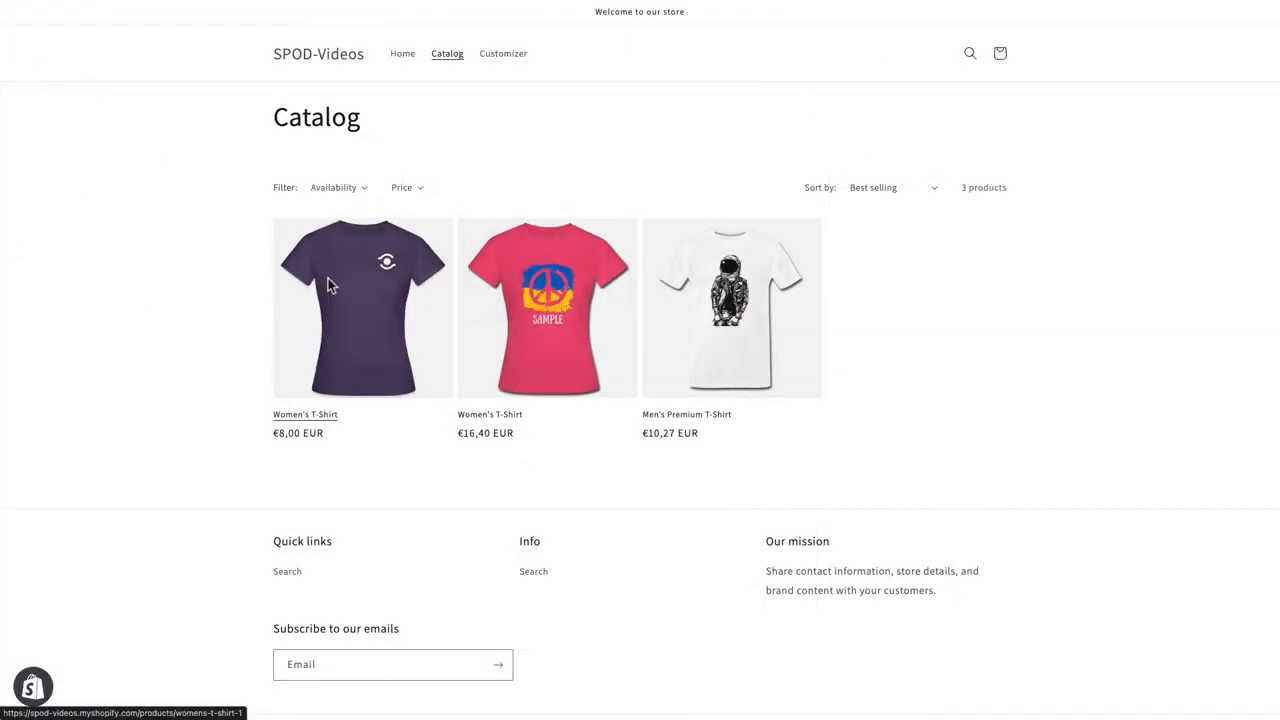
left_click(503, 53)
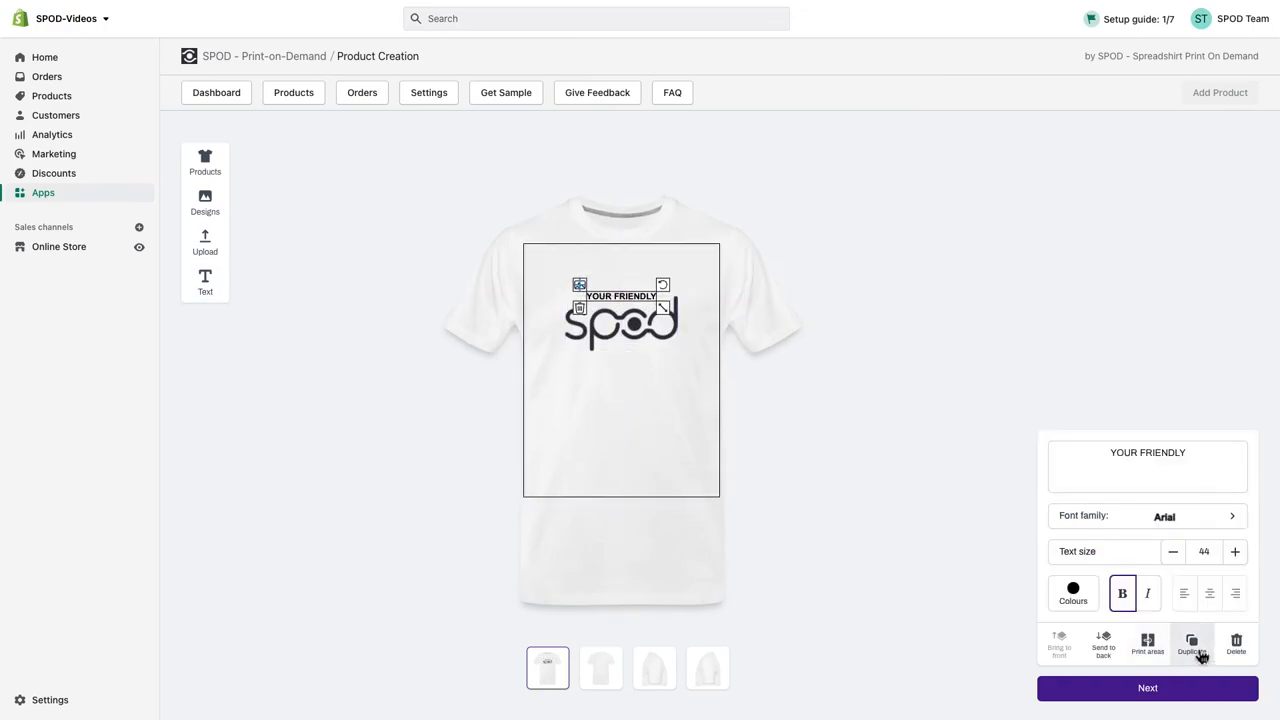
Duplicate the YOUR FRIENDLY text in a script font and allow customers to customize the product.
left_click(1147, 515)
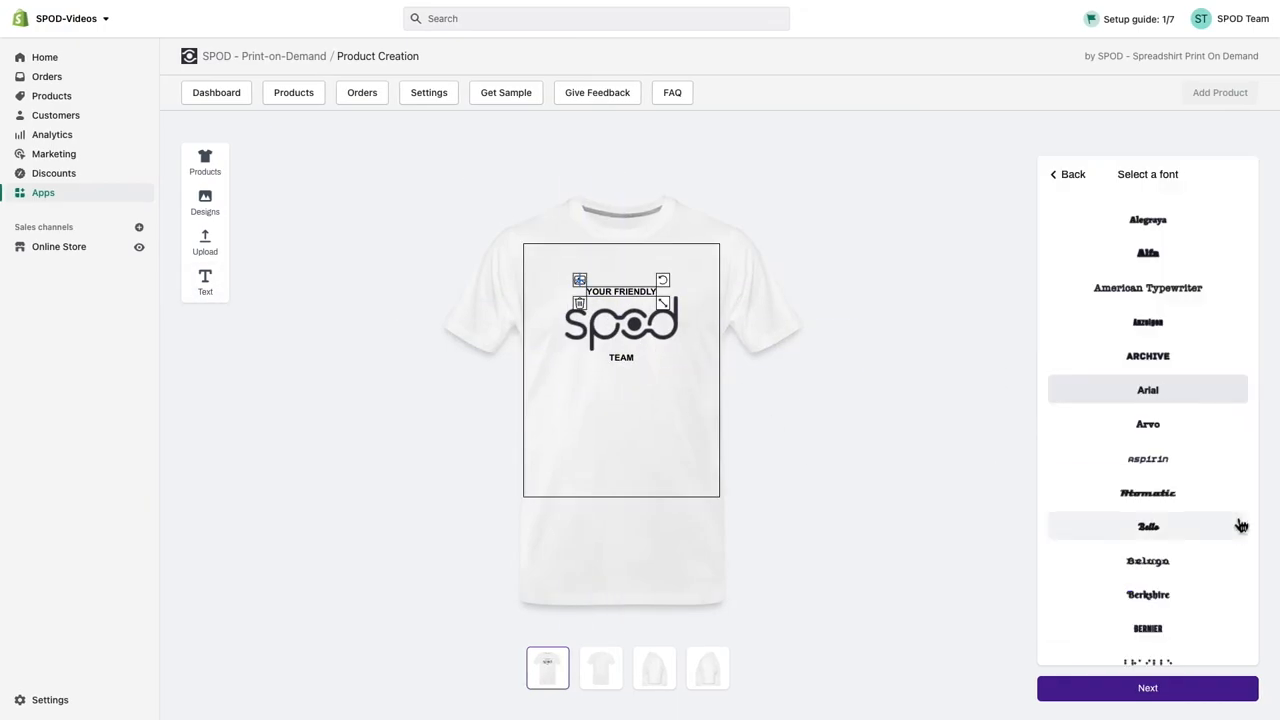
left_click(1147, 527)
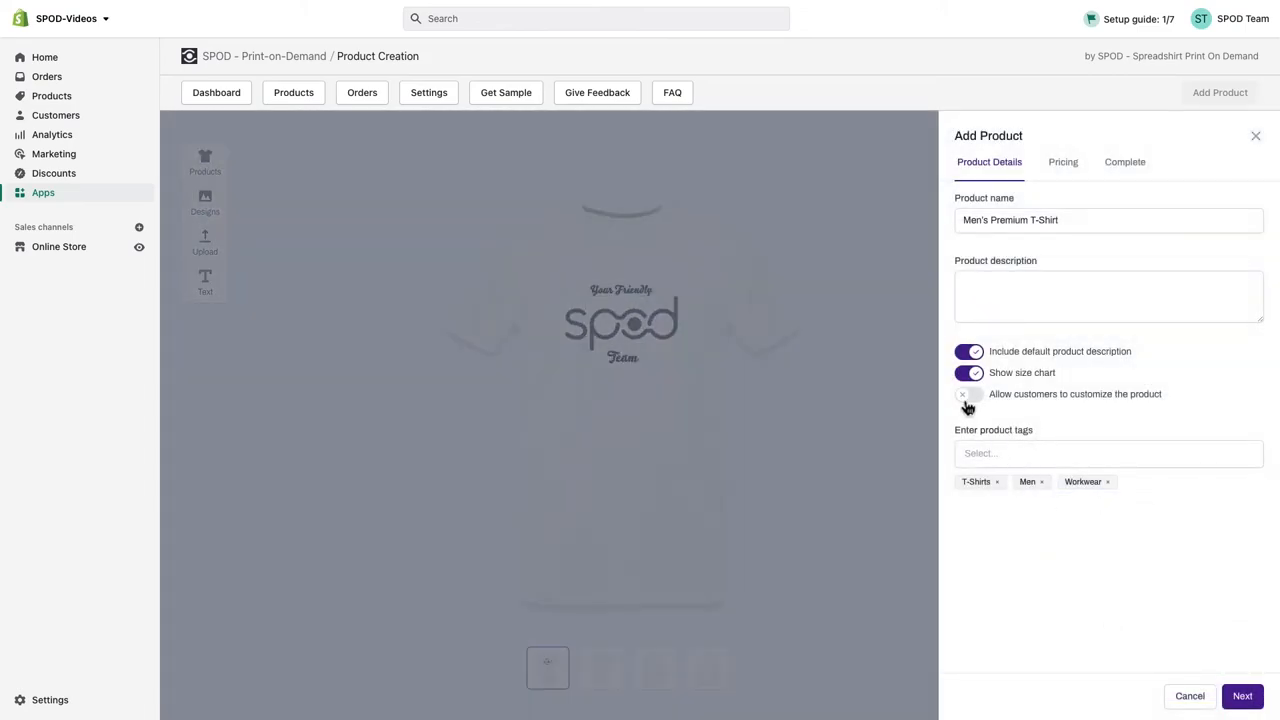
left_click(969, 393)
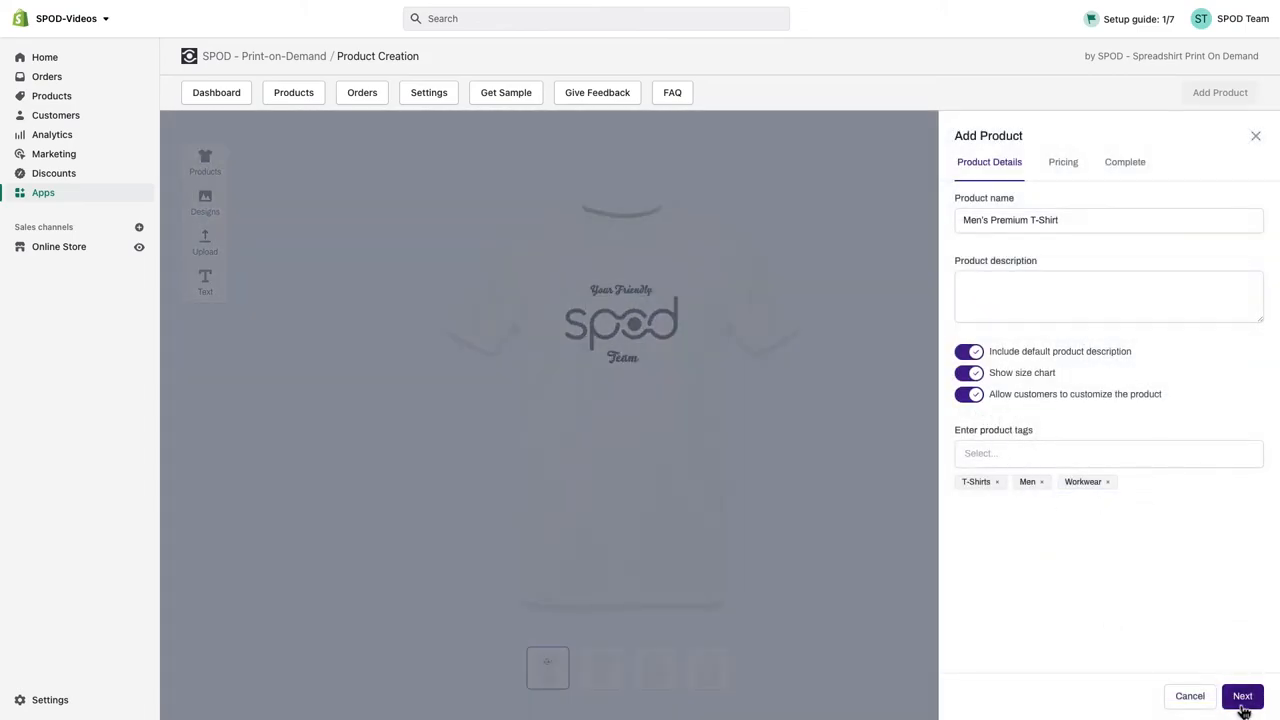
Complete the Men's Premium T-Shirt through pricing and variants, then view it on the store.
left_click(1242, 696)
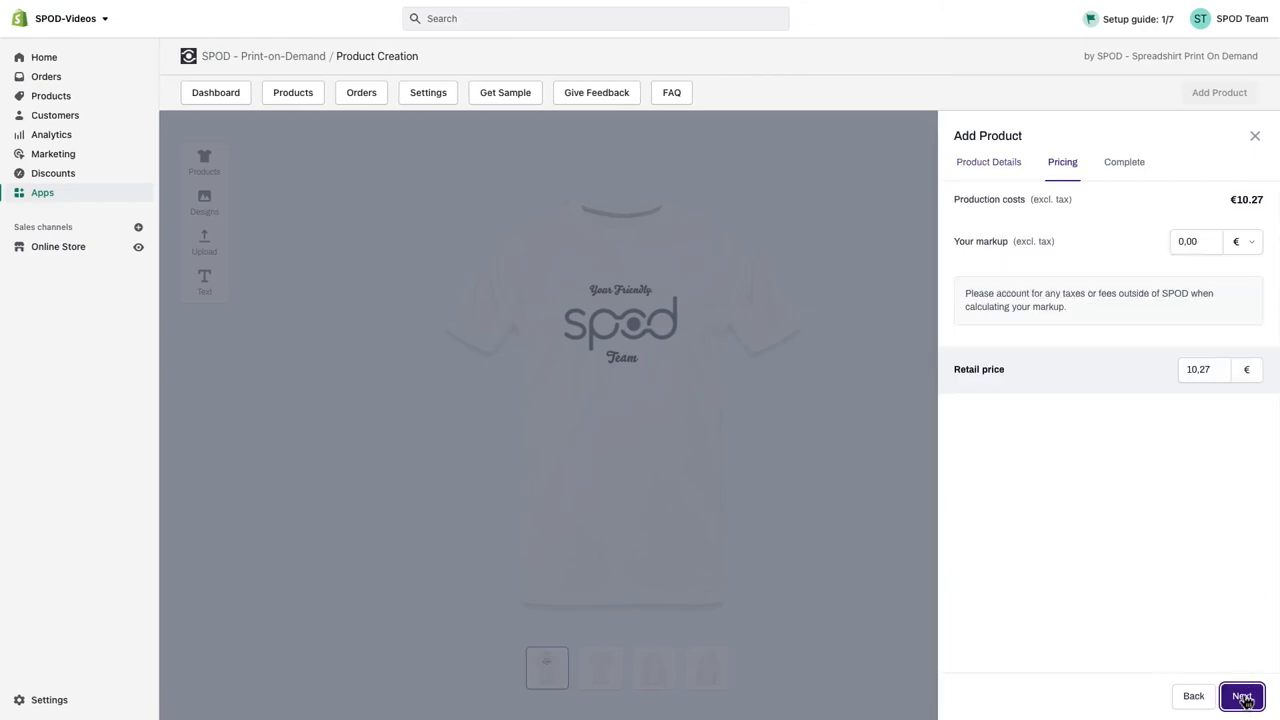
left_click(1242, 696)
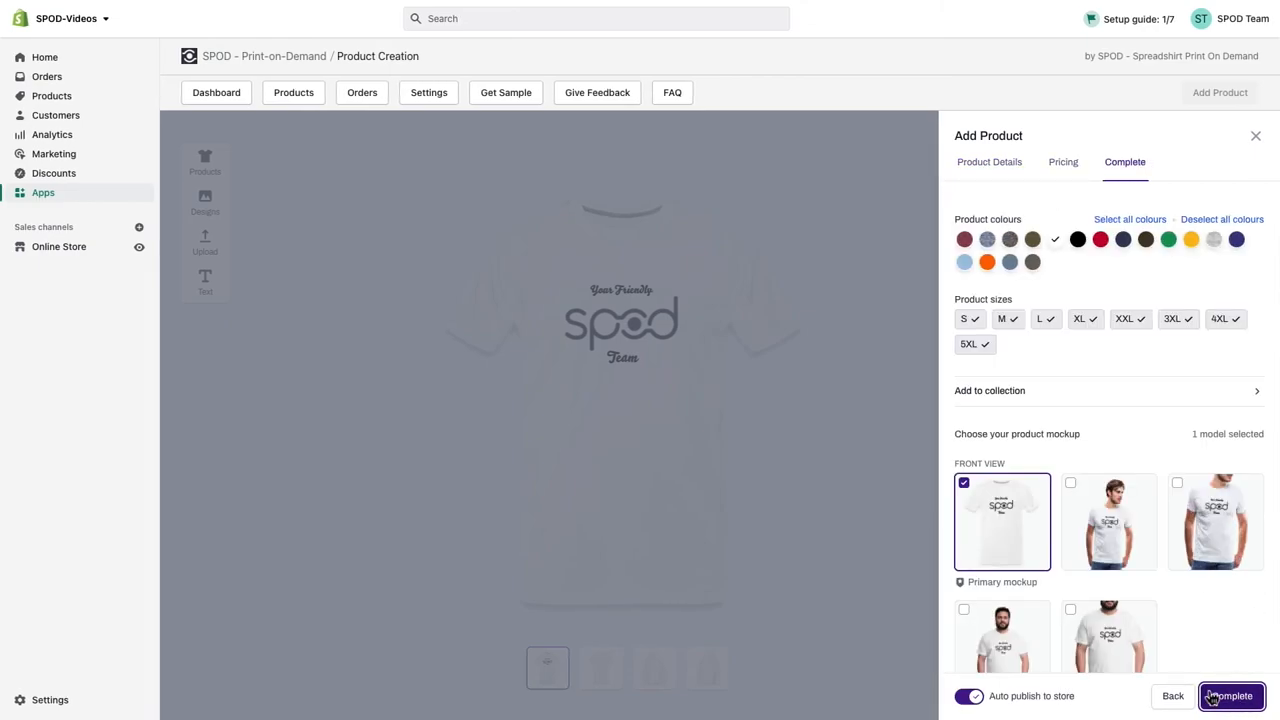
left_click(1231, 695)
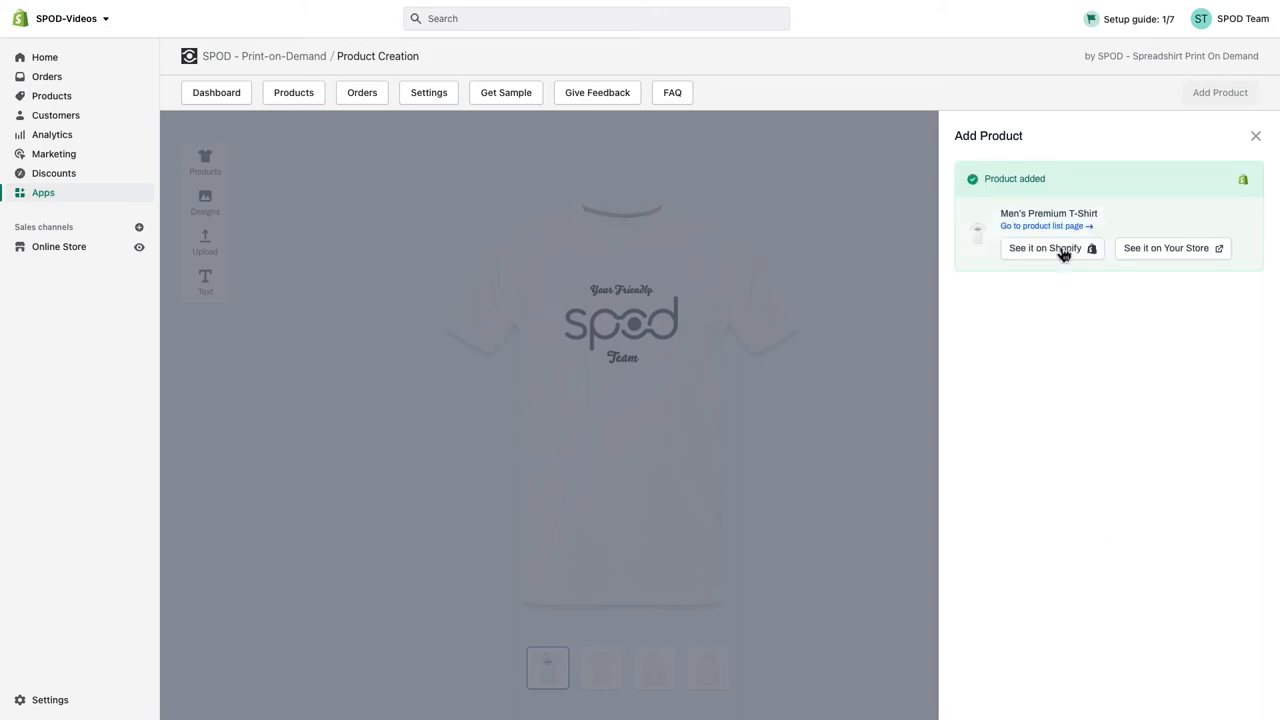
left_click(1166, 248)
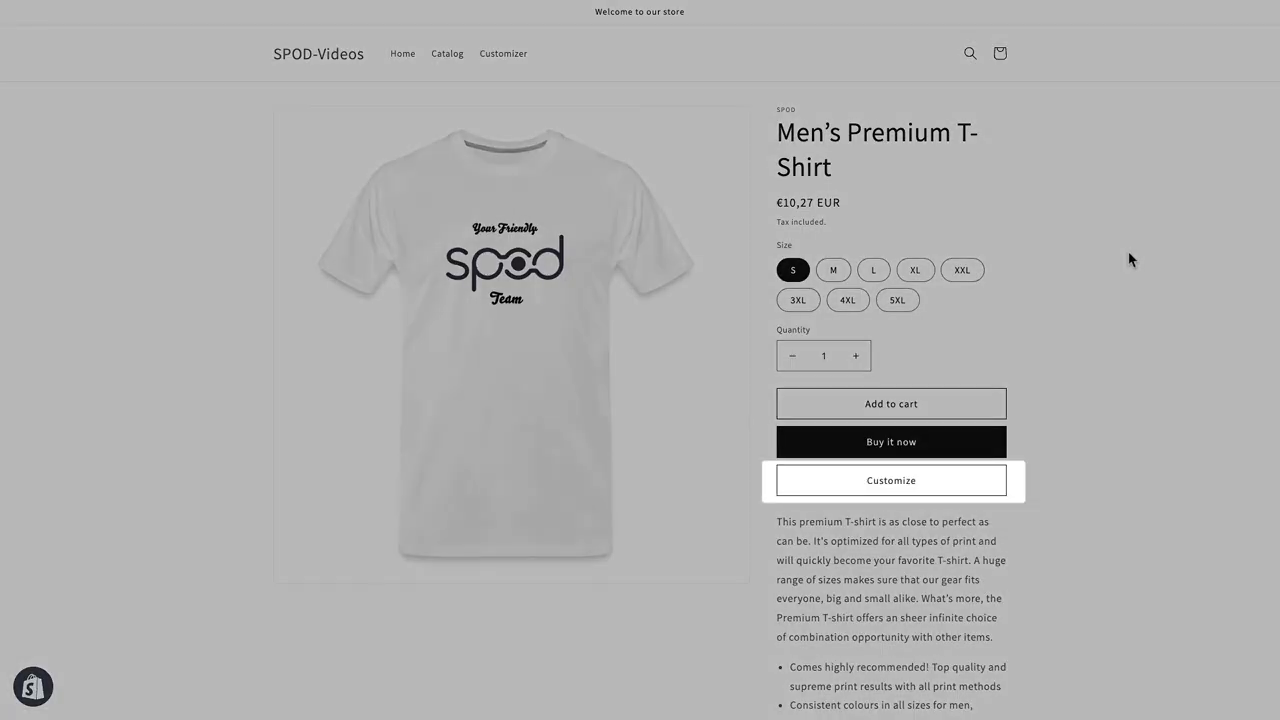
mouse_move(1113, 256)
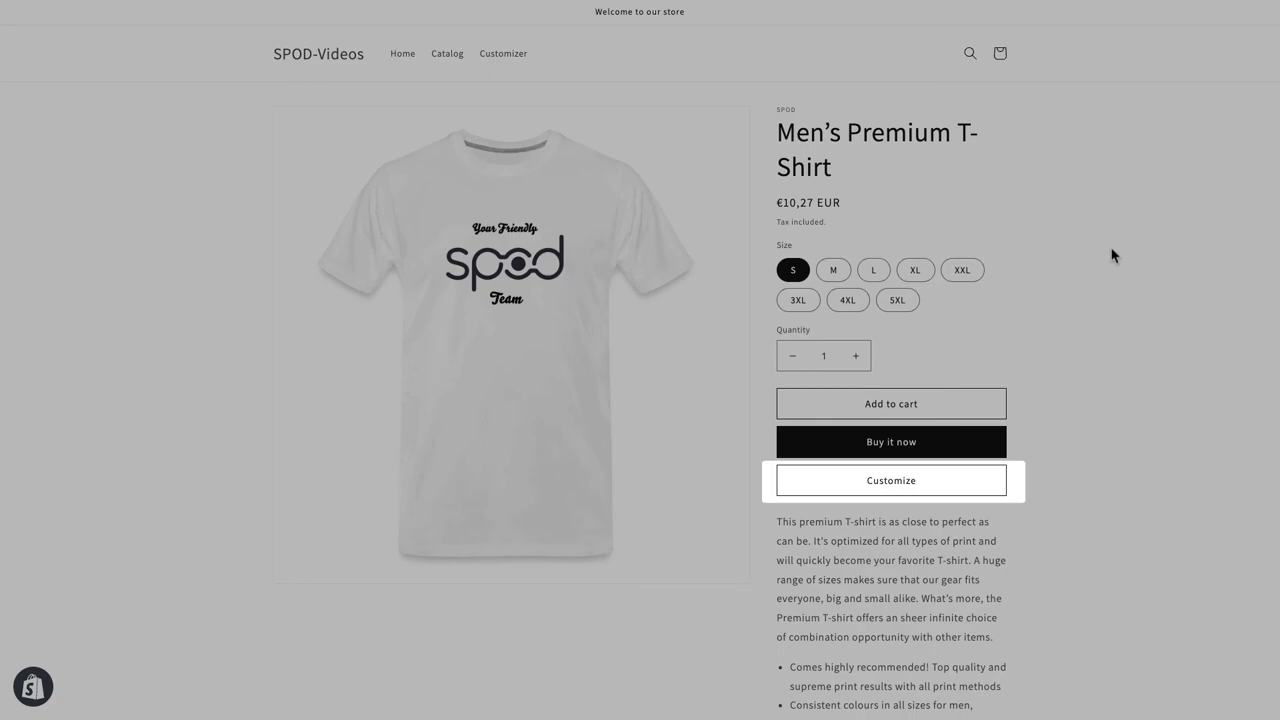